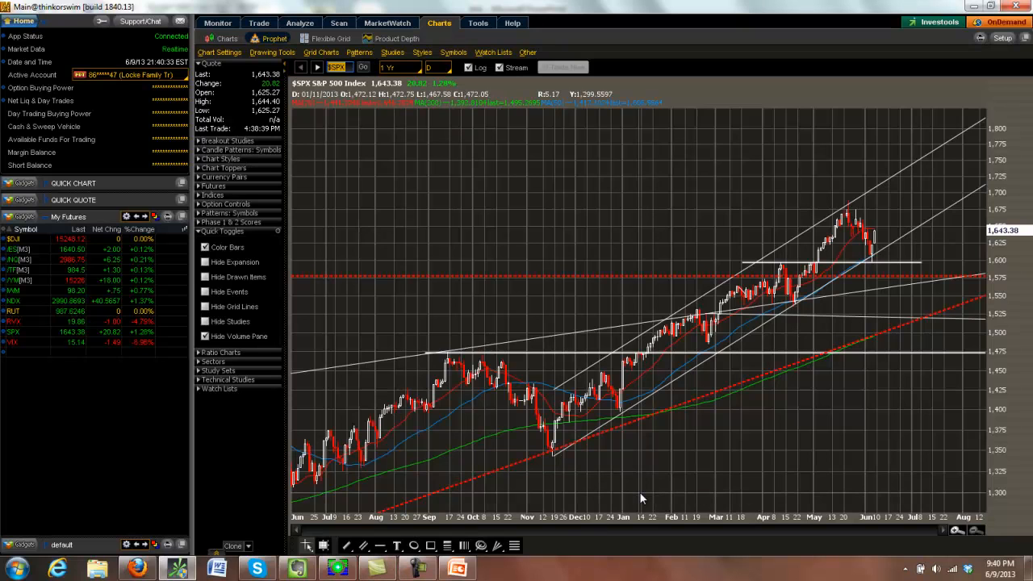
mouse_move(855, 244)
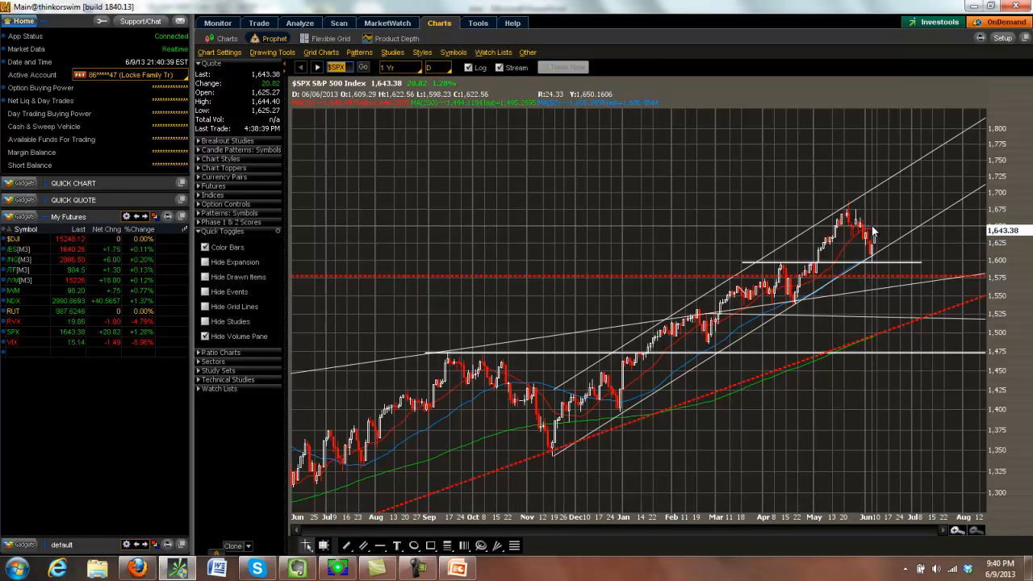
mouse_move(865, 266)
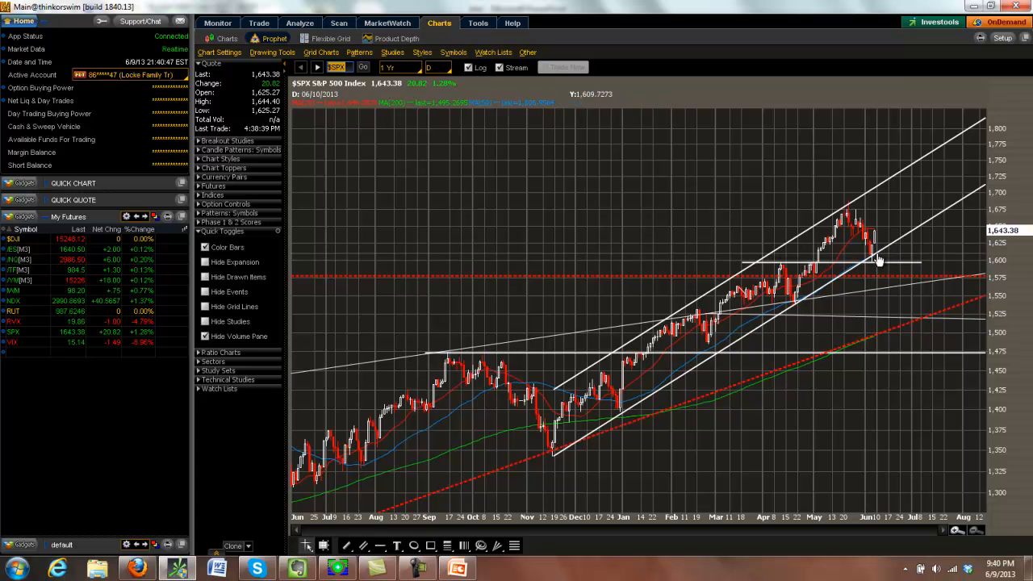
mouse_move(879, 236)
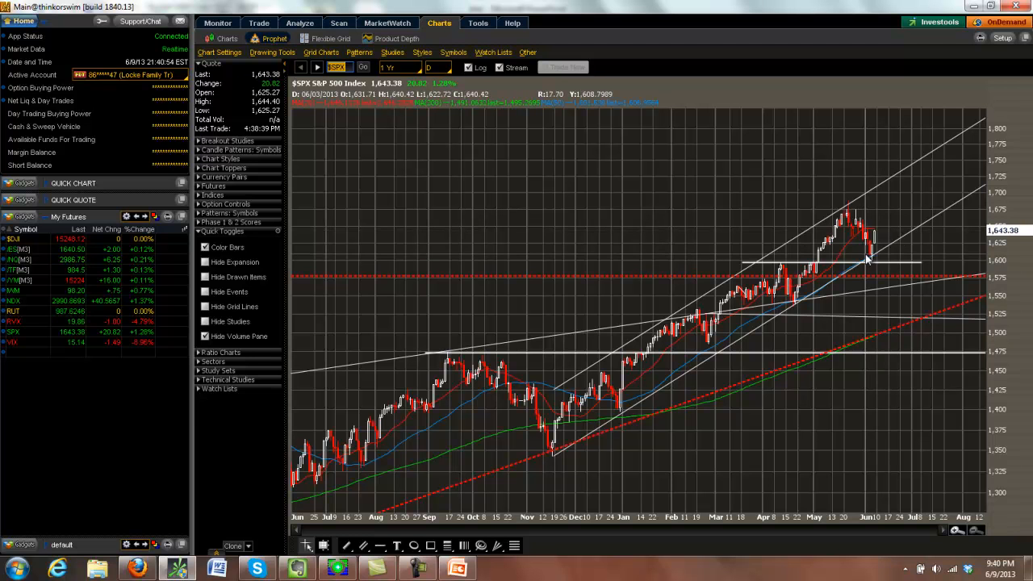
- Show the RUT chart, then the Dow Jones Industrial Average chart in thinkorswim
click(318, 67)
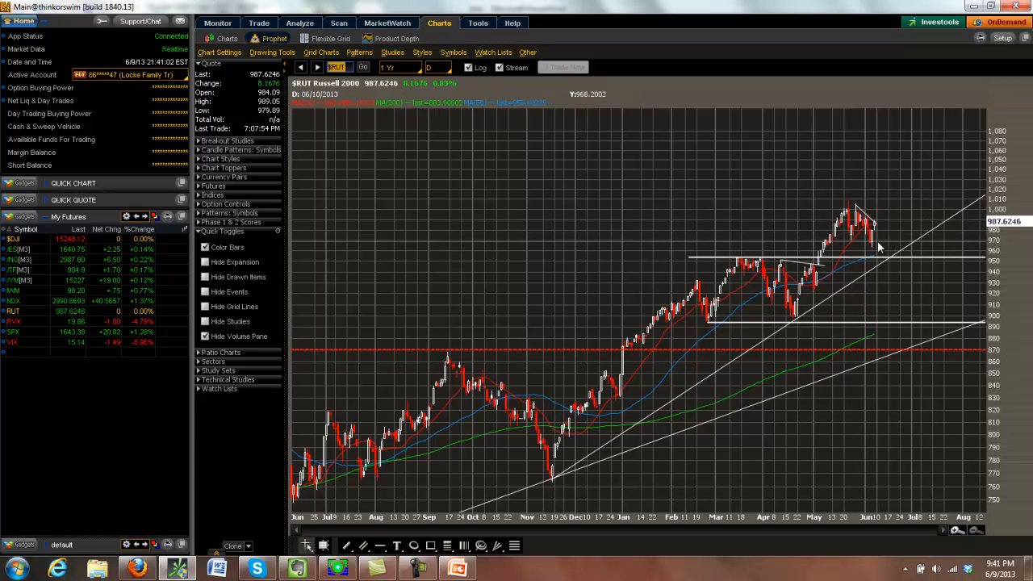
mouse_move(875, 245)
text(NDX)
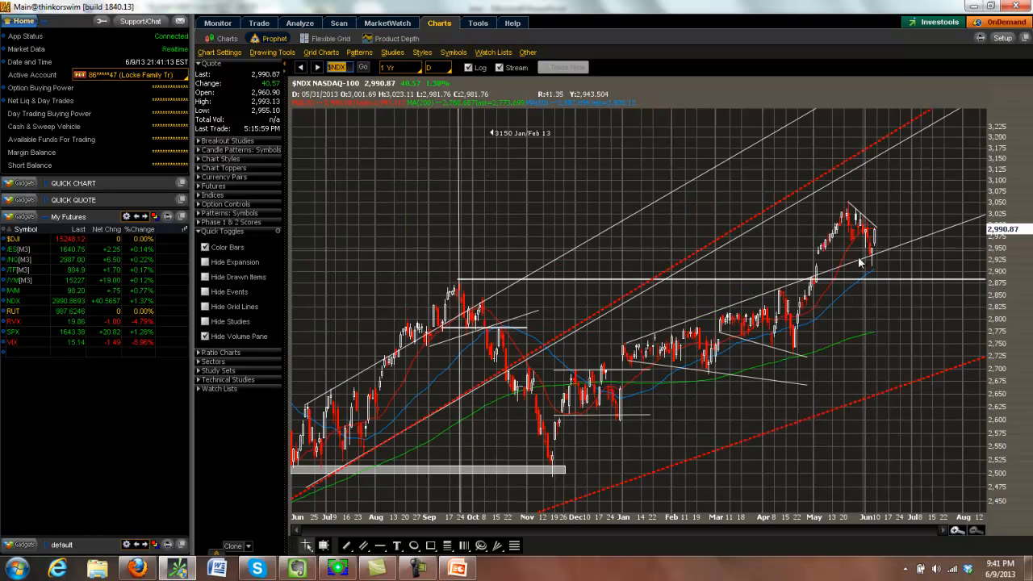
mouse_move(874, 249)
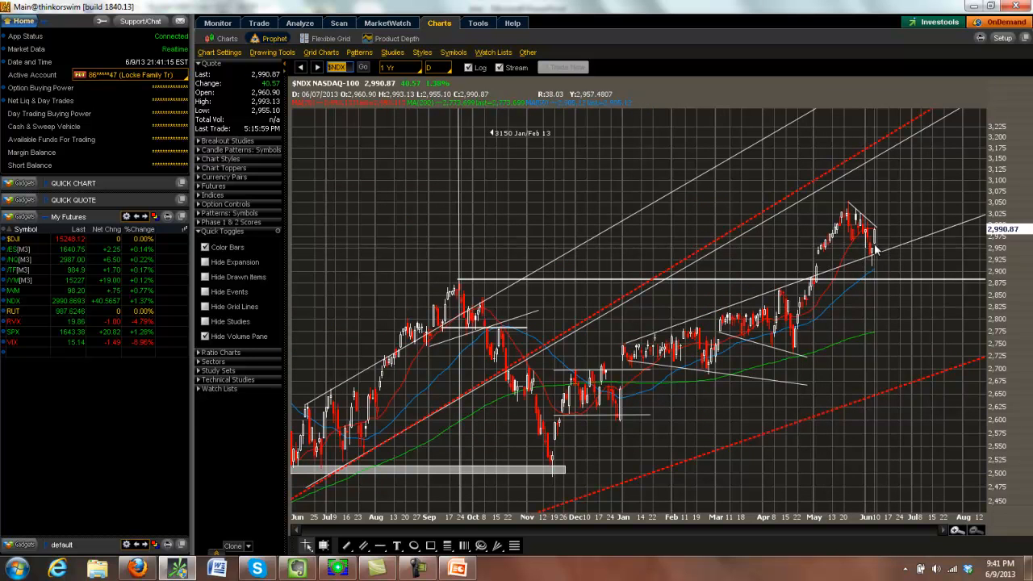
click(316, 68)
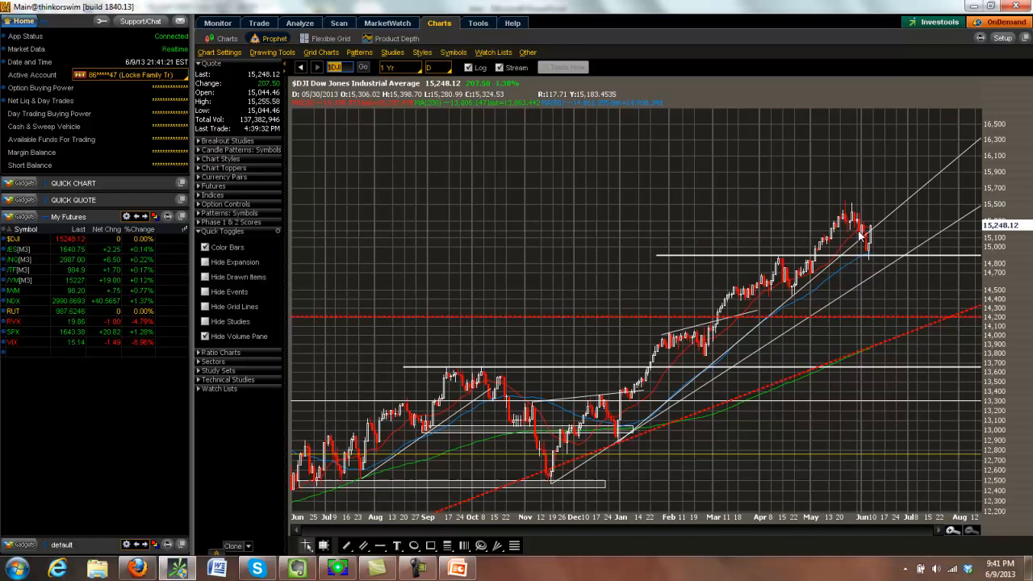
mouse_move(863, 242)
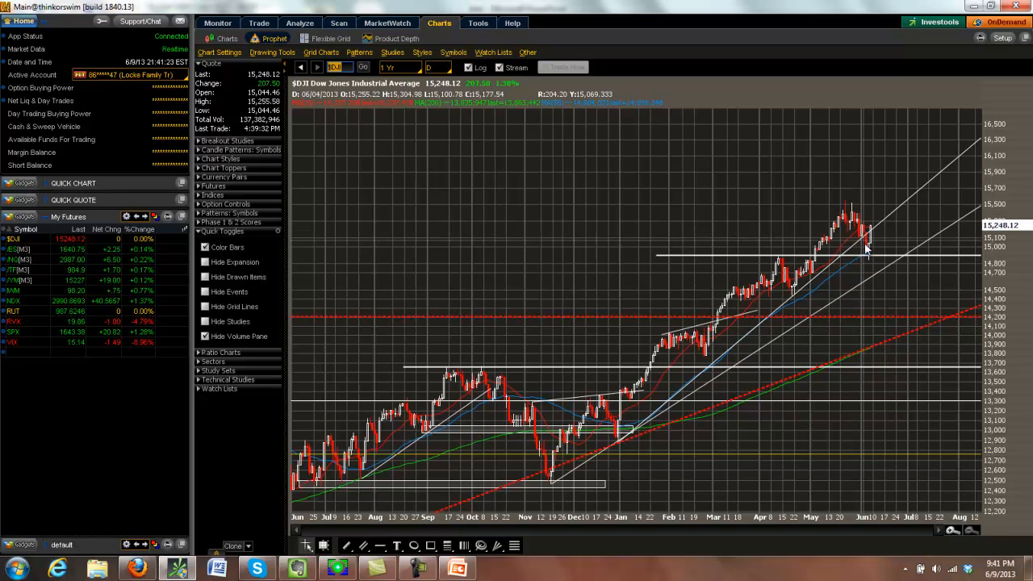
mouse_move(874, 257)
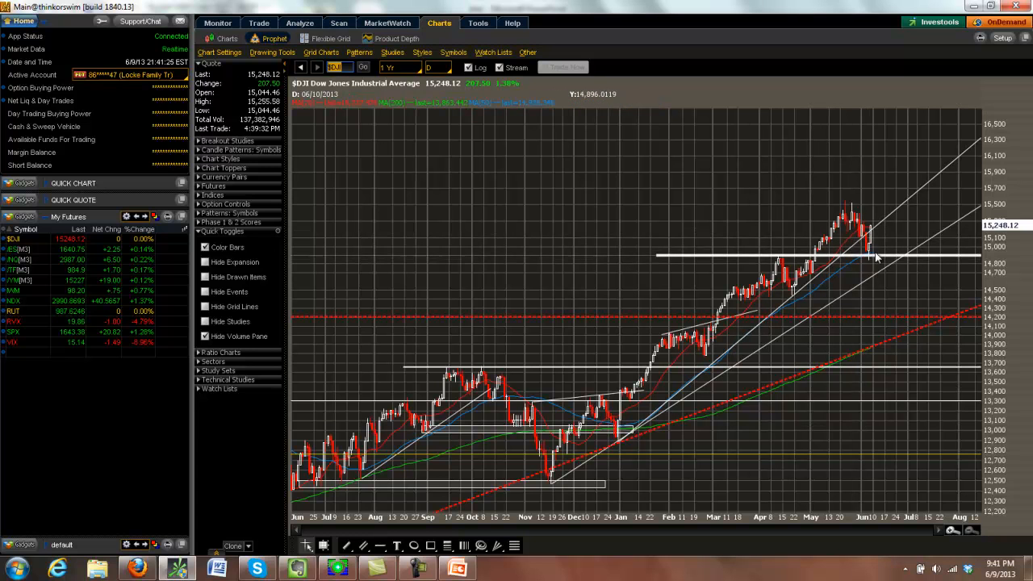
mouse_move(878, 234)
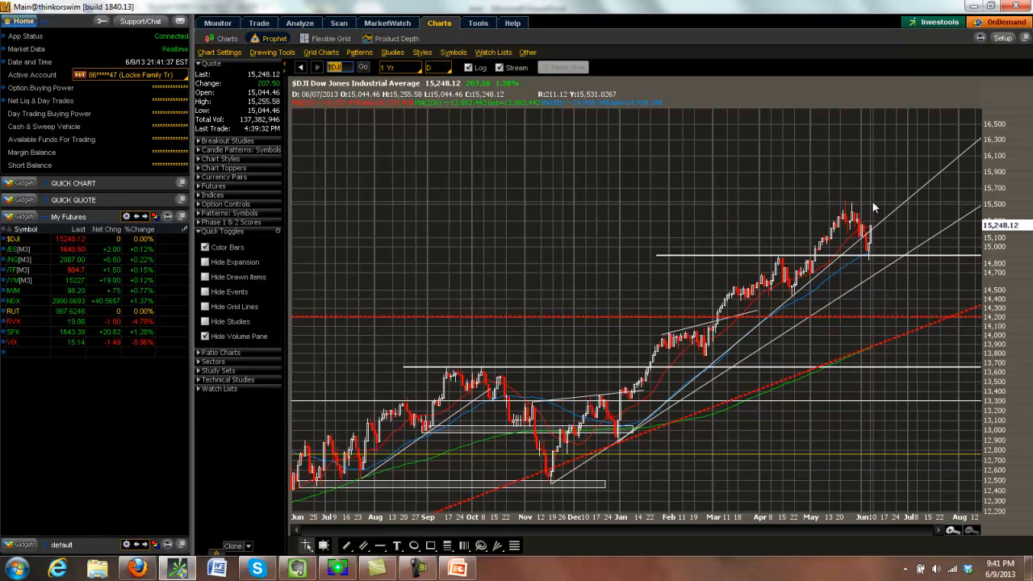
mouse_move(397, 134)
text($RUT)
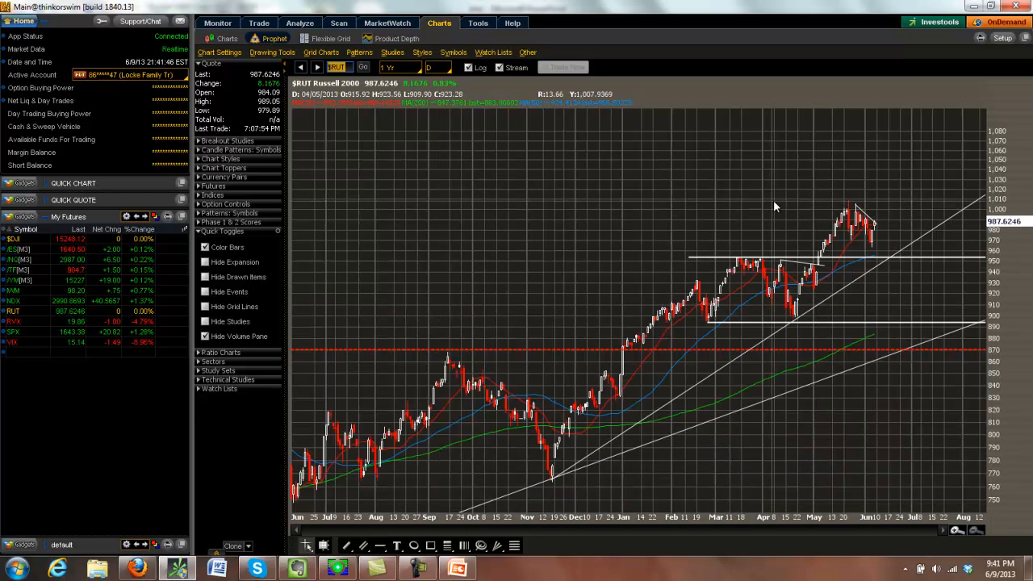
mouse_move(794, 265)
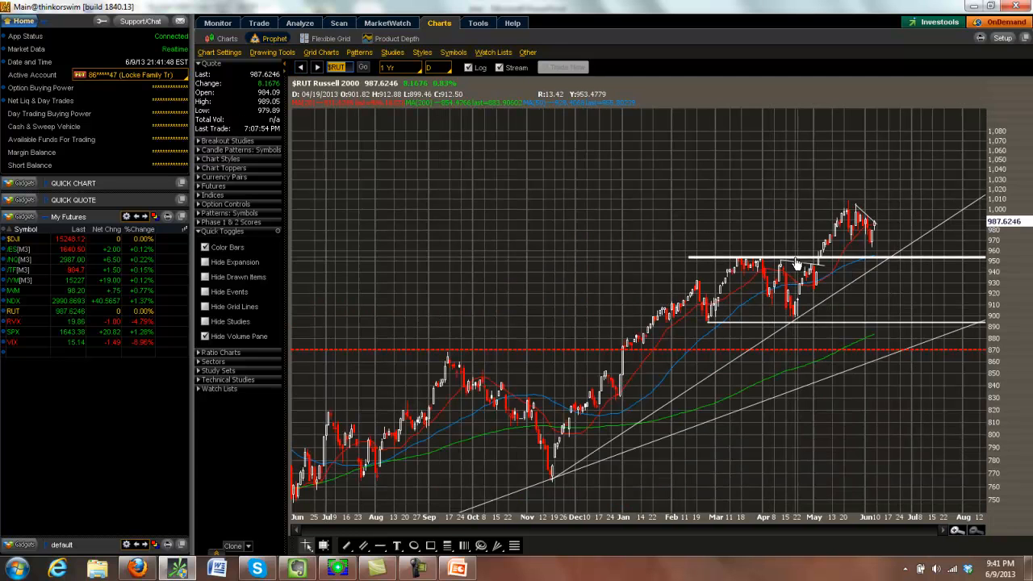
mouse_move(807, 259)
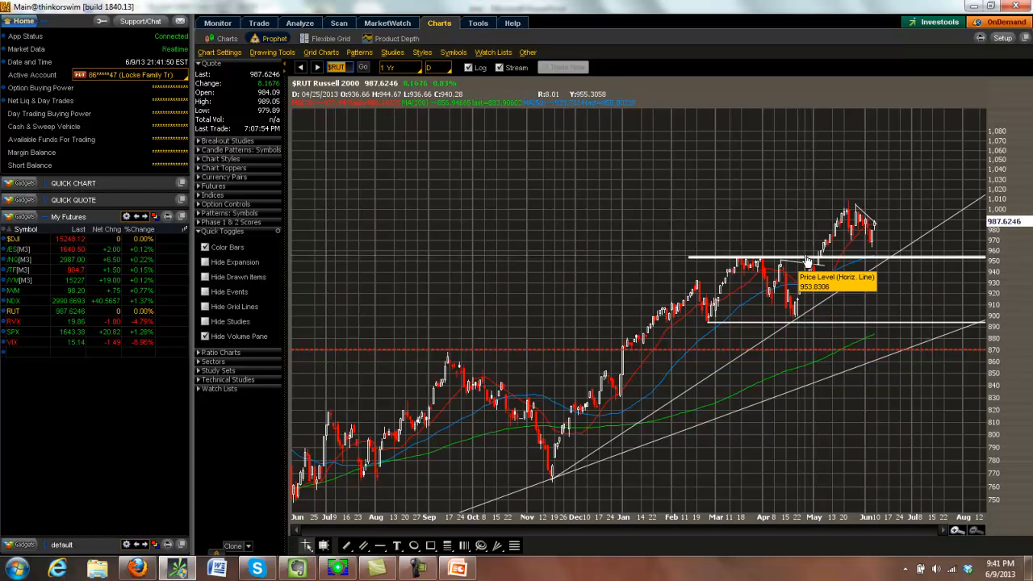
mouse_move(794, 210)
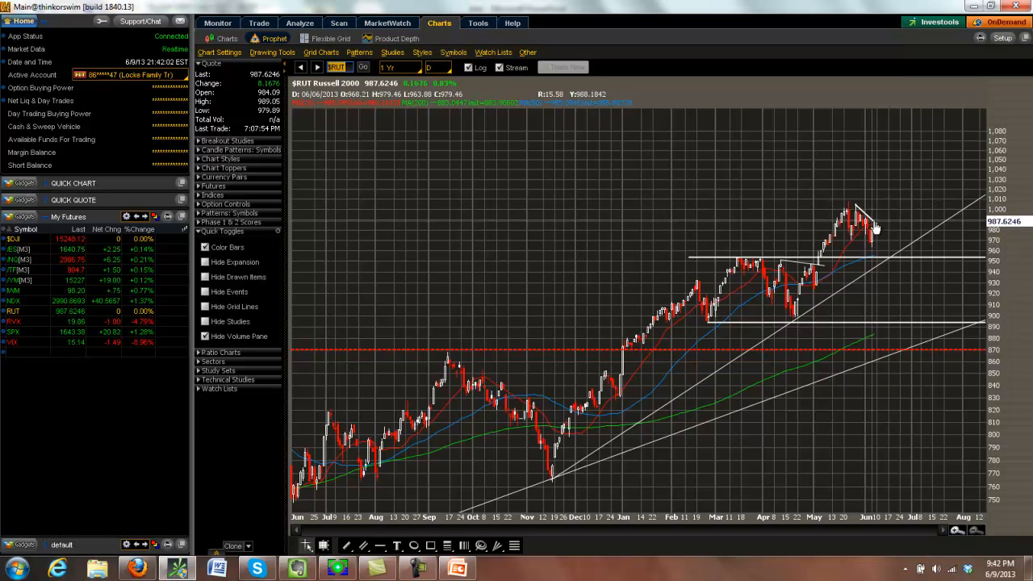
mouse_move(878, 208)
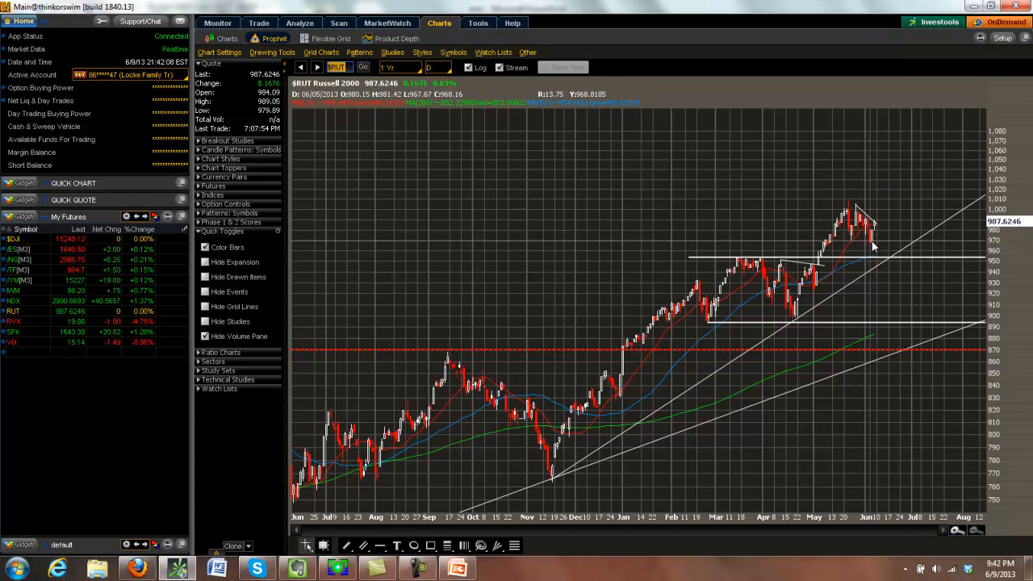
mouse_move(880, 203)
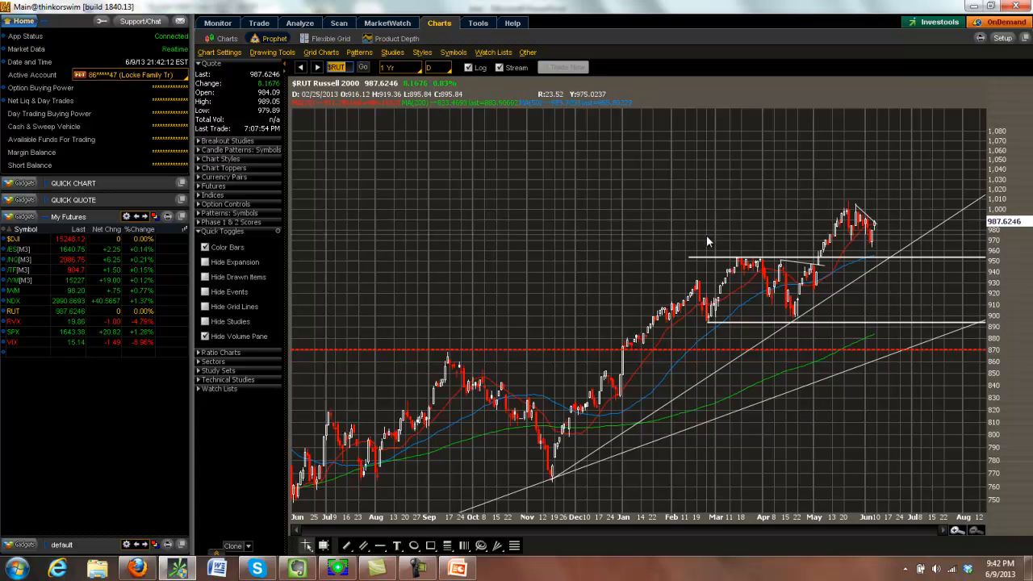
mouse_move(810, 240)
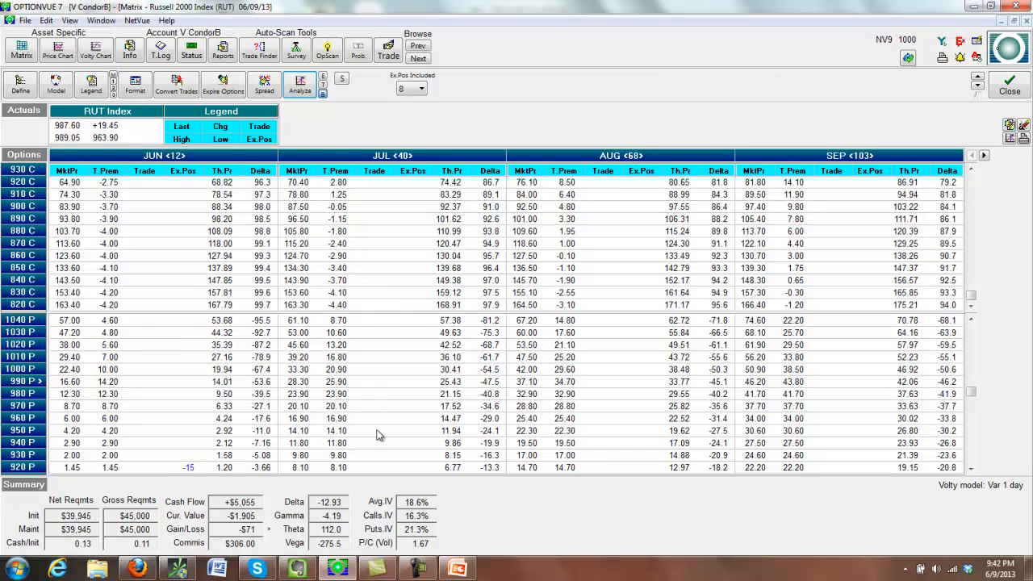
- Show the profit/loss graph for the V CondorA RUT condor position
click(300, 84)
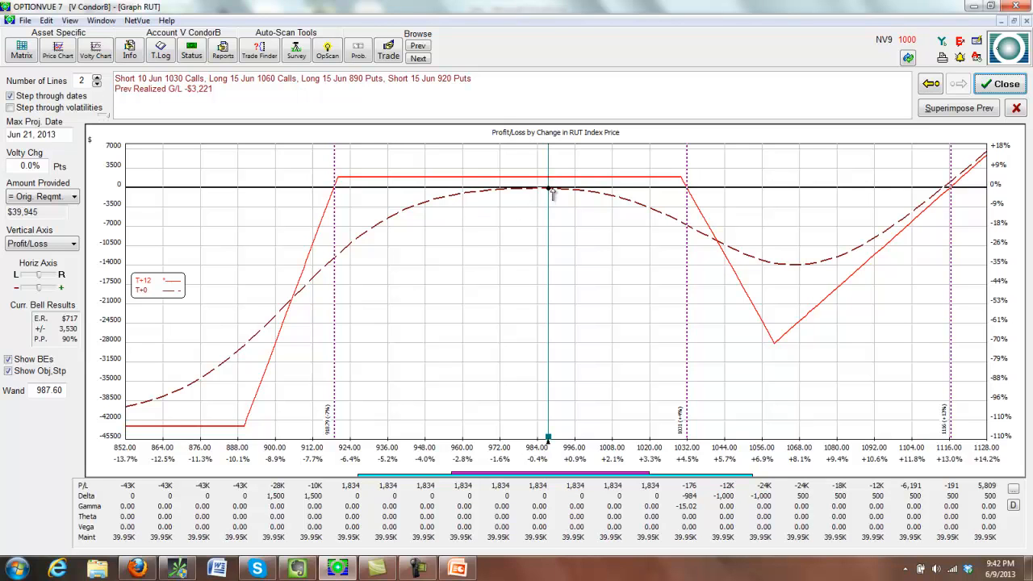
mouse_move(500, 192)
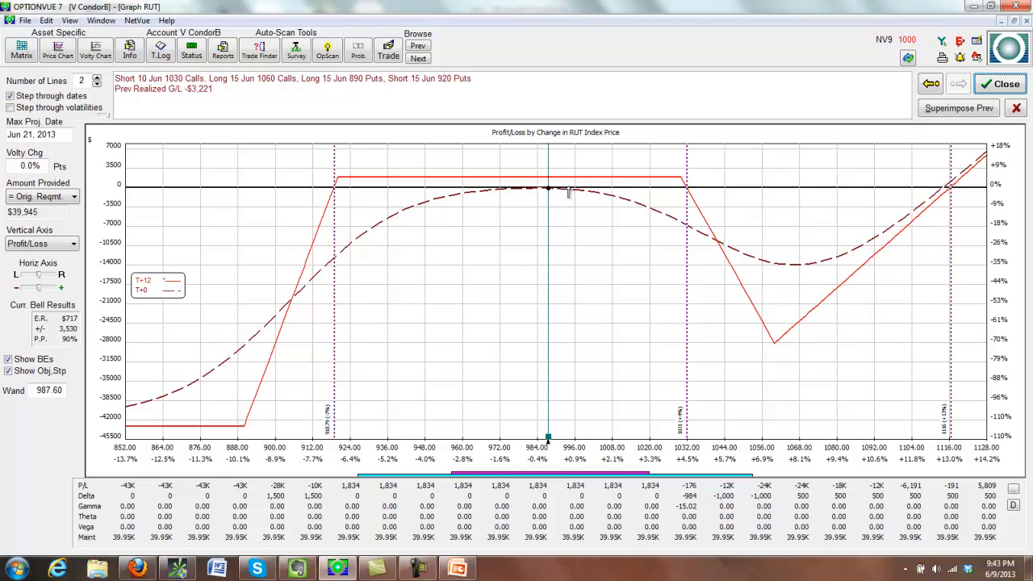
mouse_move(444, 181)
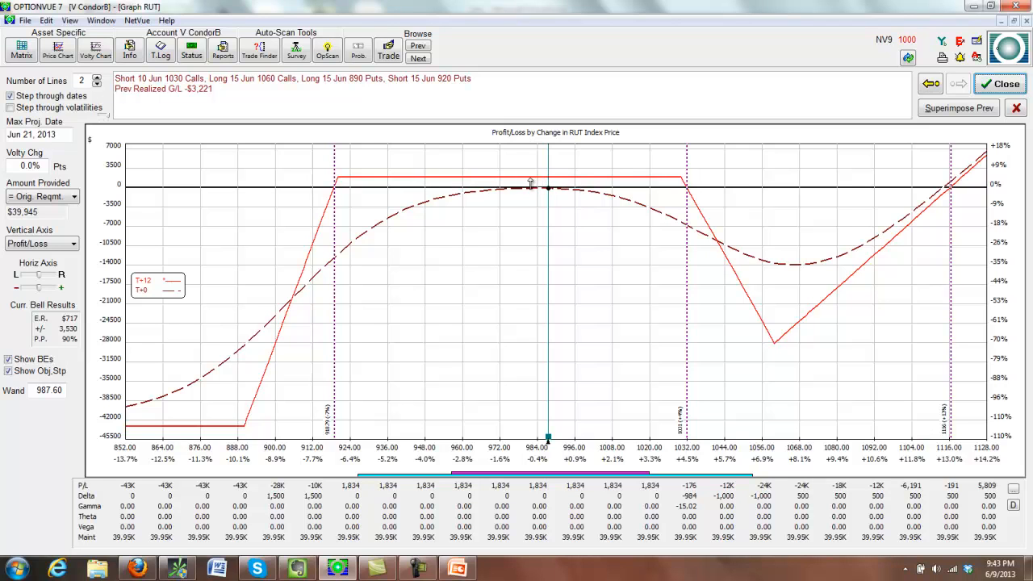
mouse_move(506, 178)
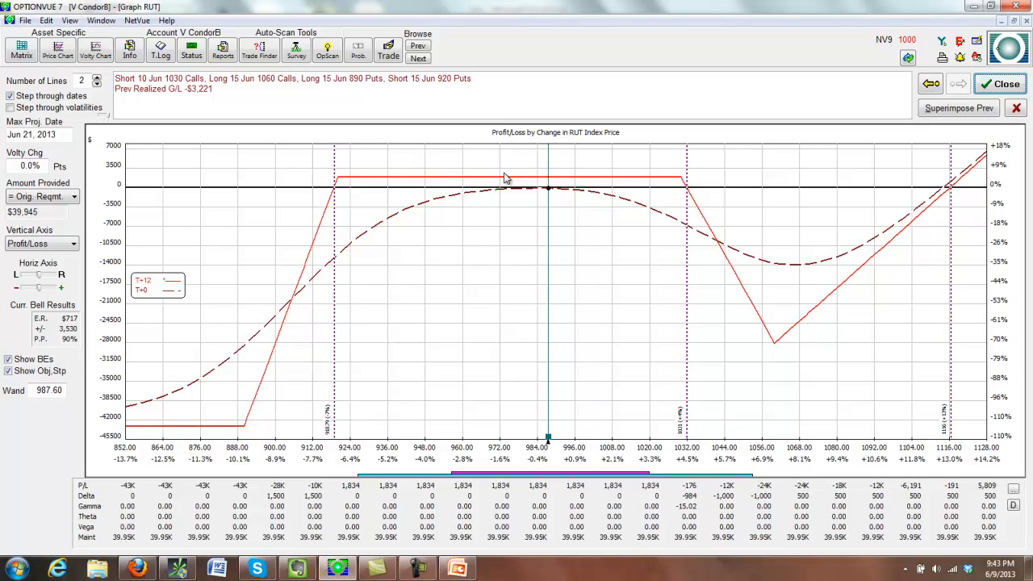
mouse_move(495, 182)
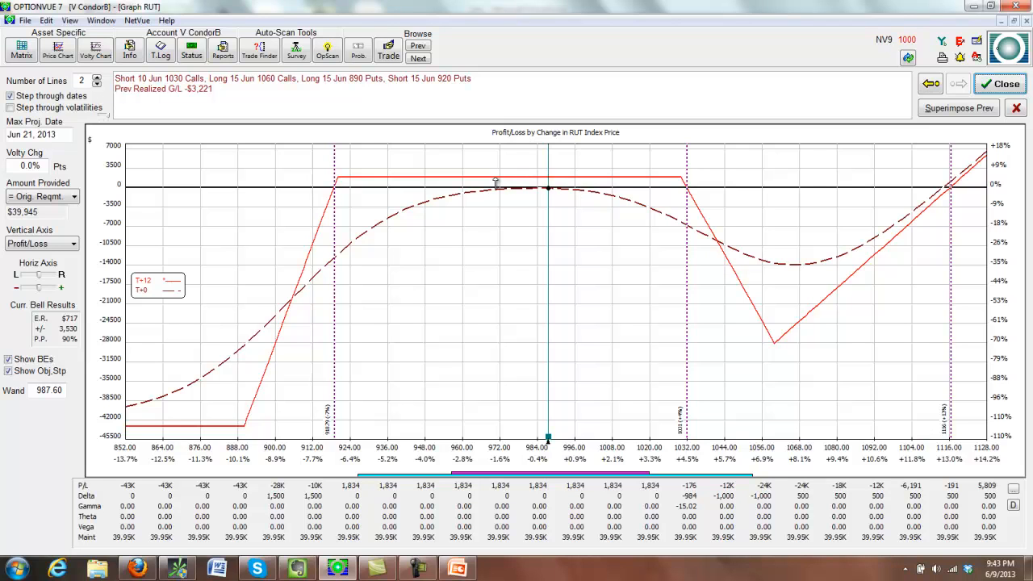
mouse_move(568, 410)
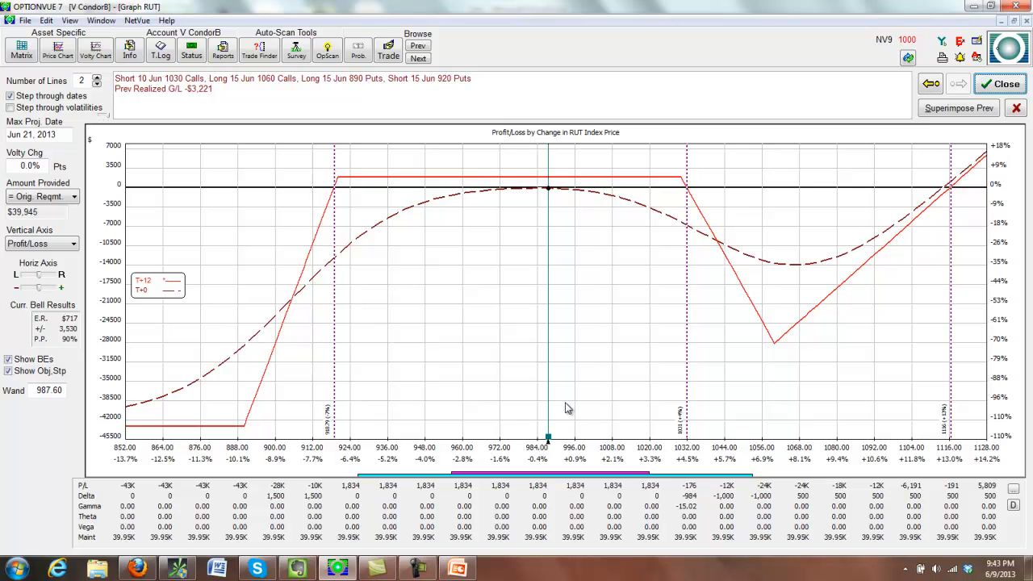
mouse_move(566, 407)
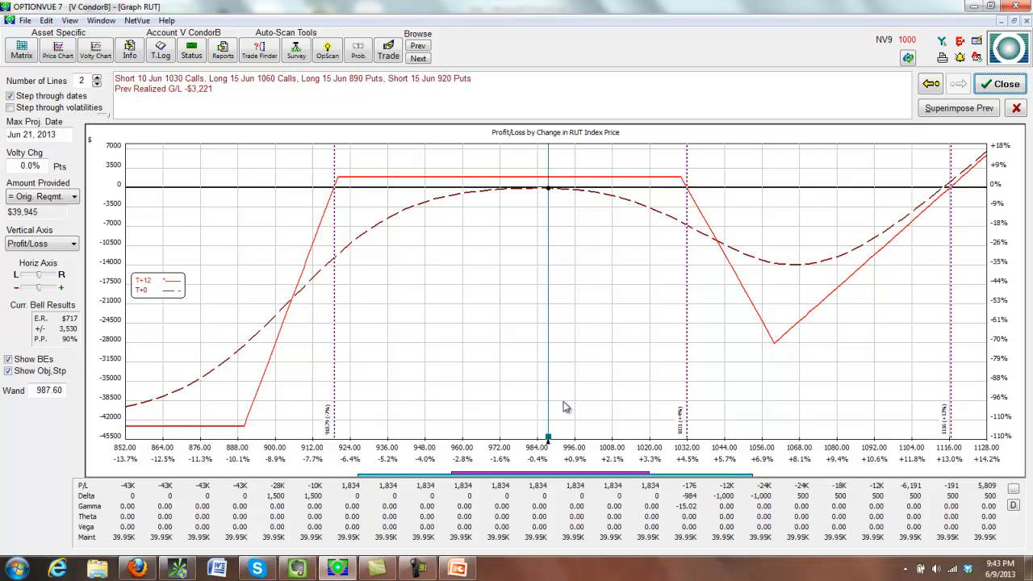
mouse_move(565, 406)
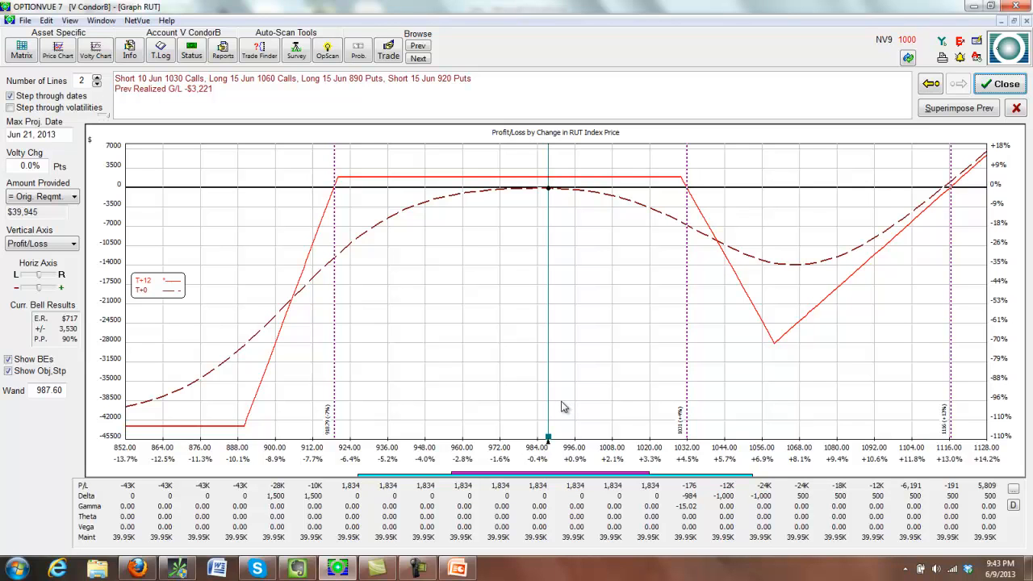
mouse_move(559, 407)
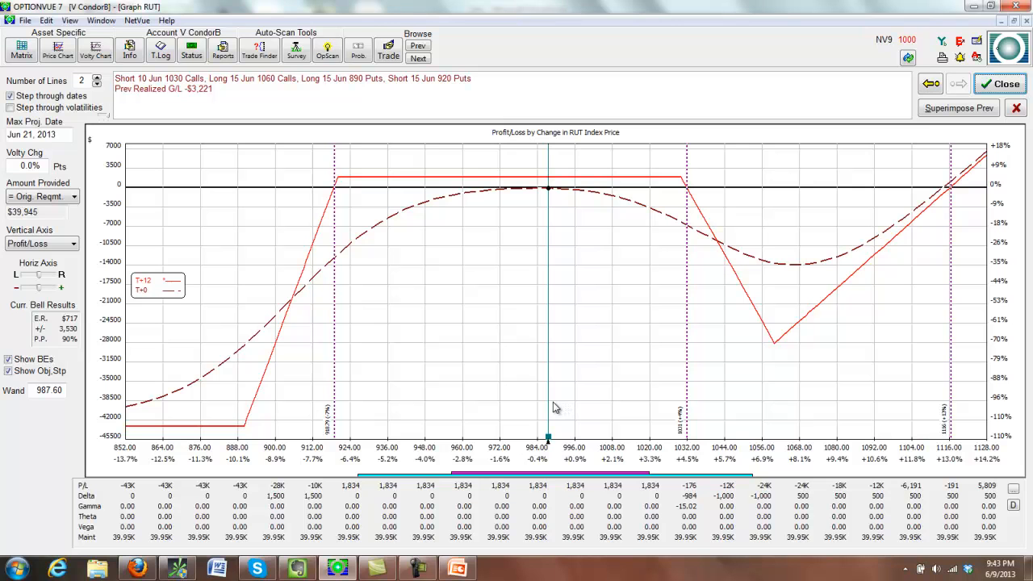
mouse_move(839, 103)
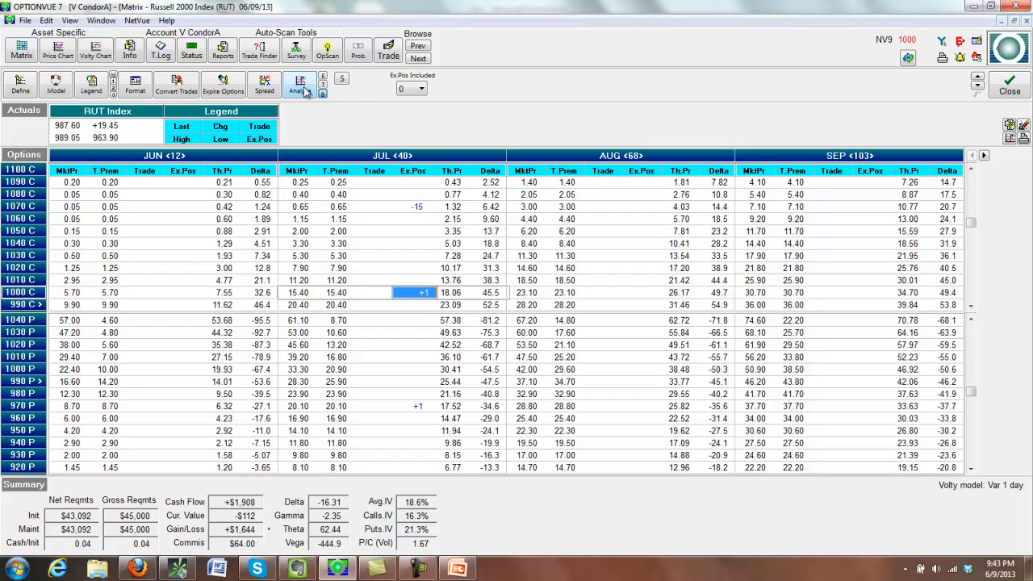
- Show the profit/loss graph for the July RUT condor trade
click(301, 84)
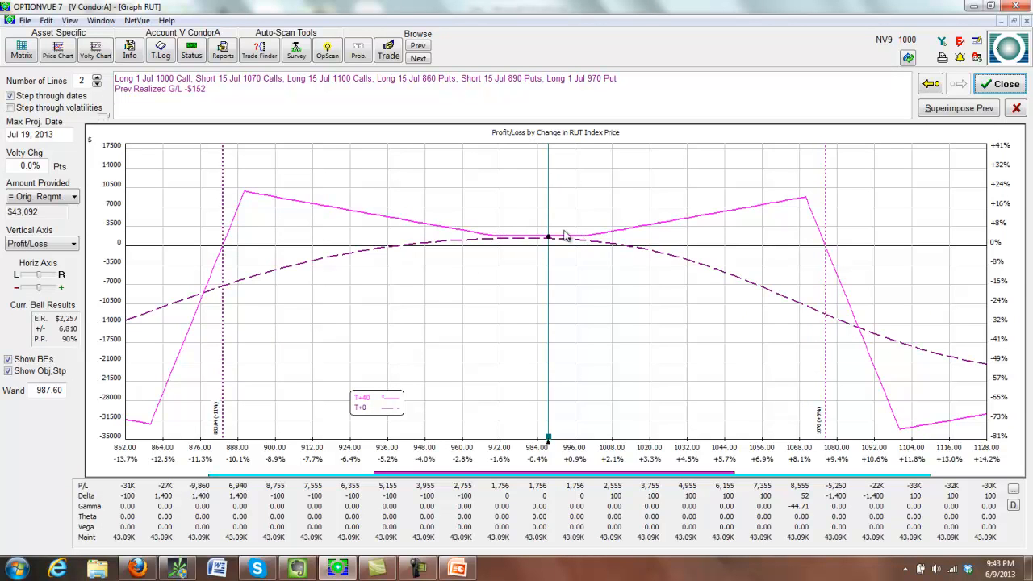
mouse_move(578, 239)
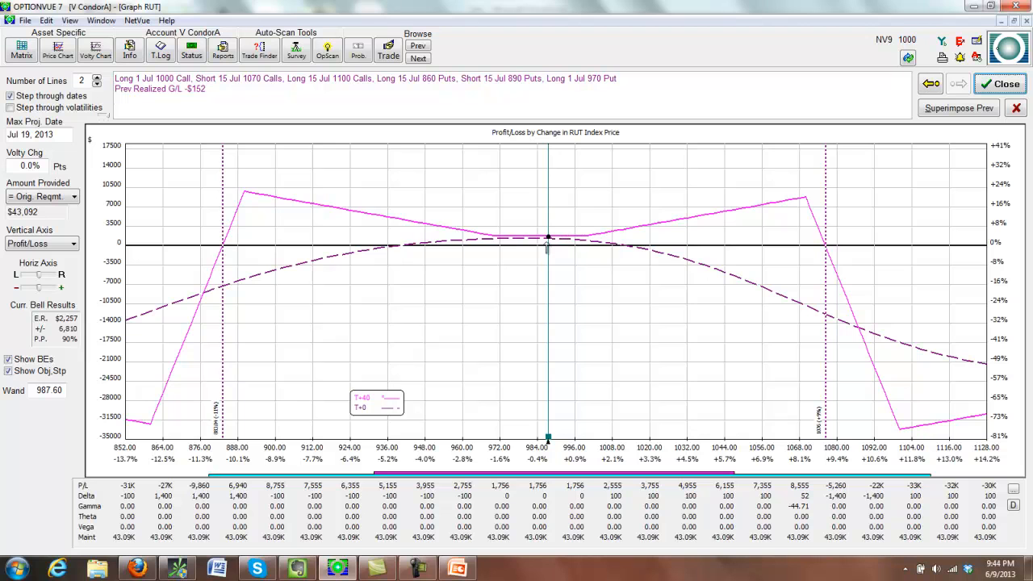
mouse_move(652, 223)
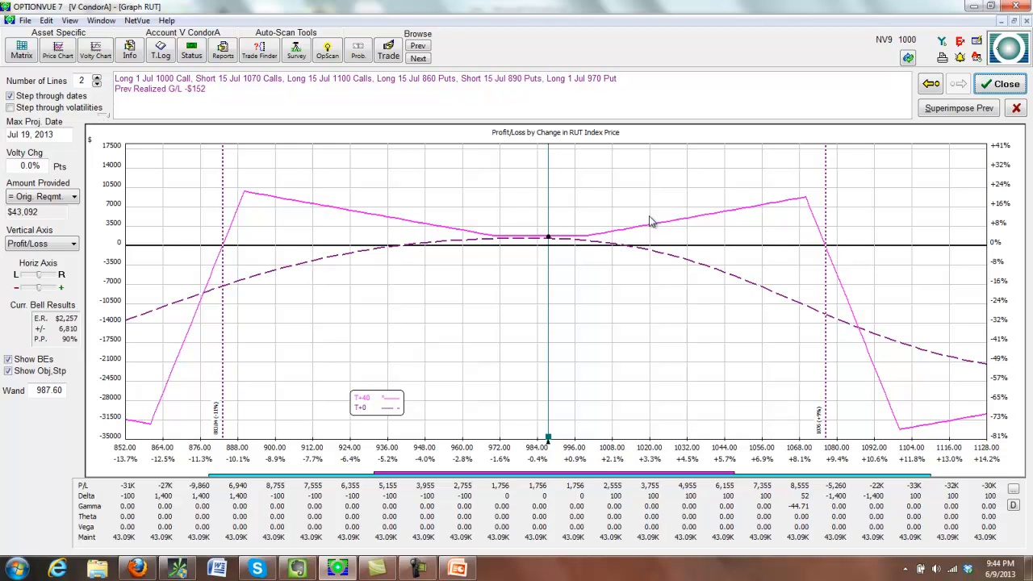
mouse_move(552, 226)
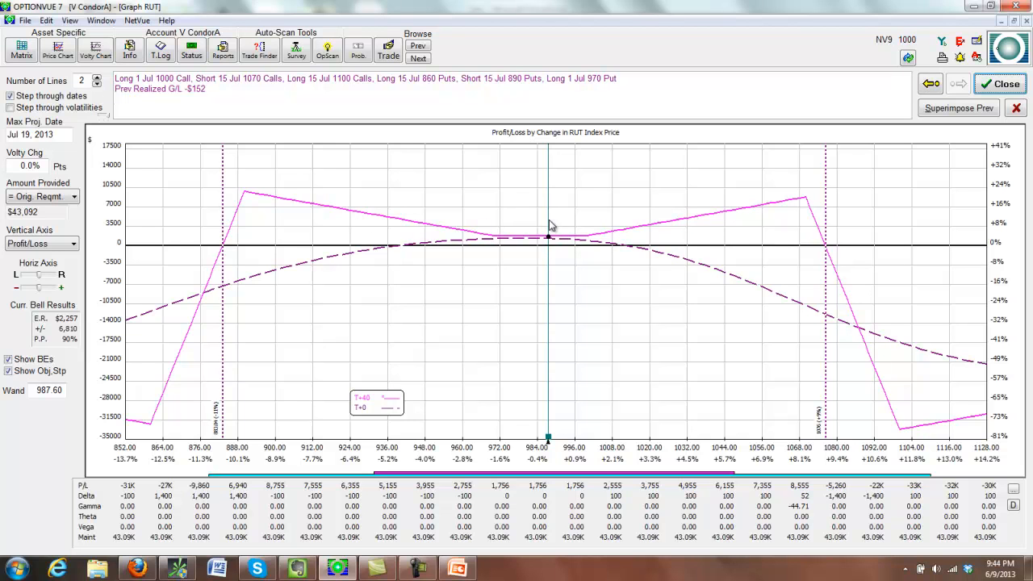
mouse_move(601, 223)
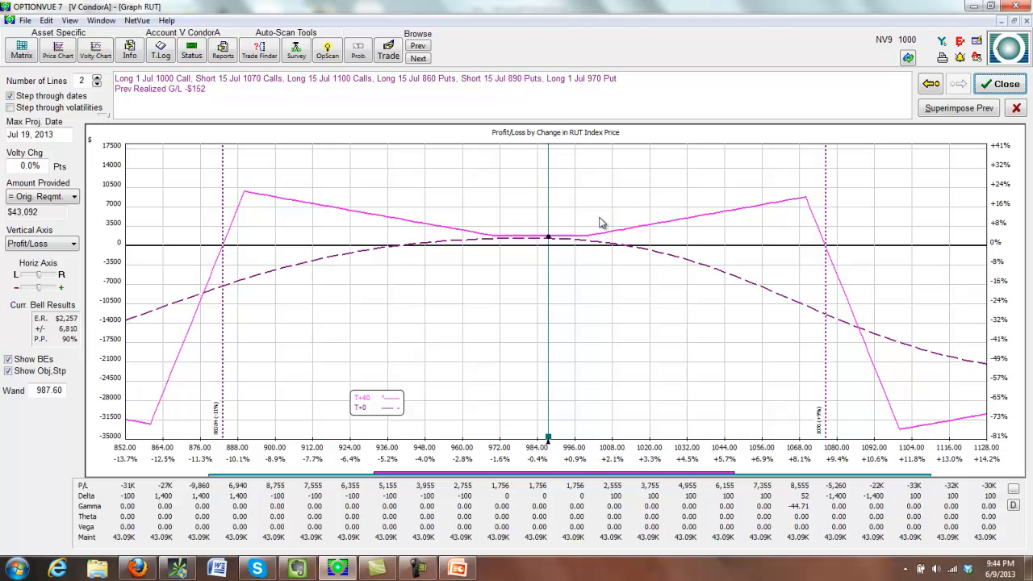
mouse_move(746, 228)
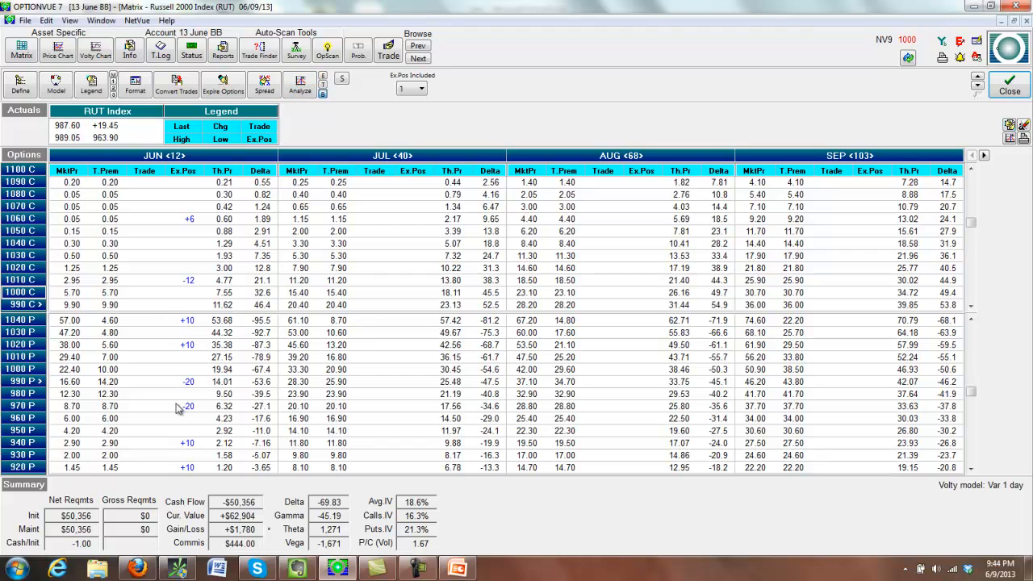
mouse_move(116, 234)
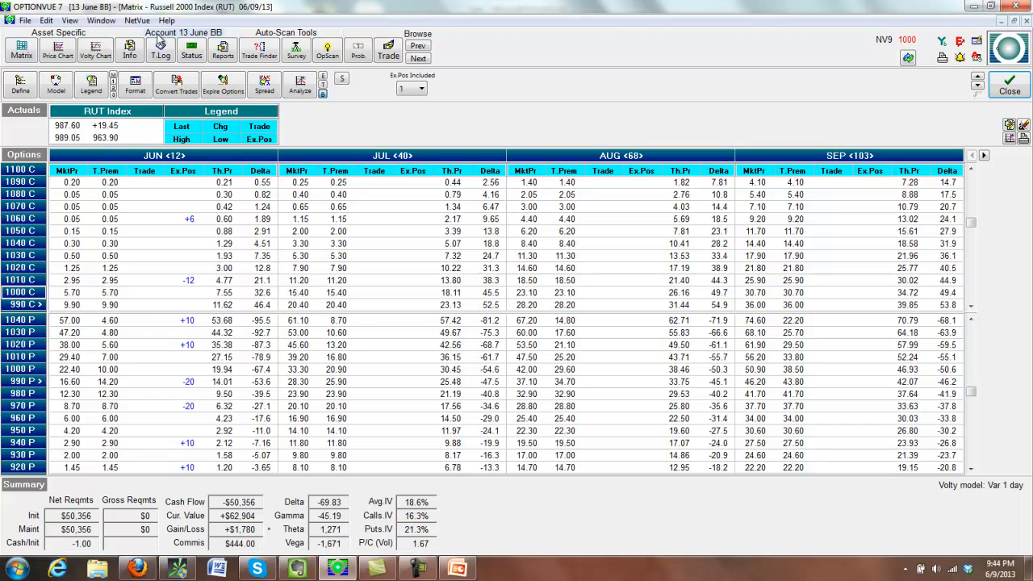
- Enter BackTrader mode from the NetVue menu with prices as of Jun 5, 2013
click(136, 19)
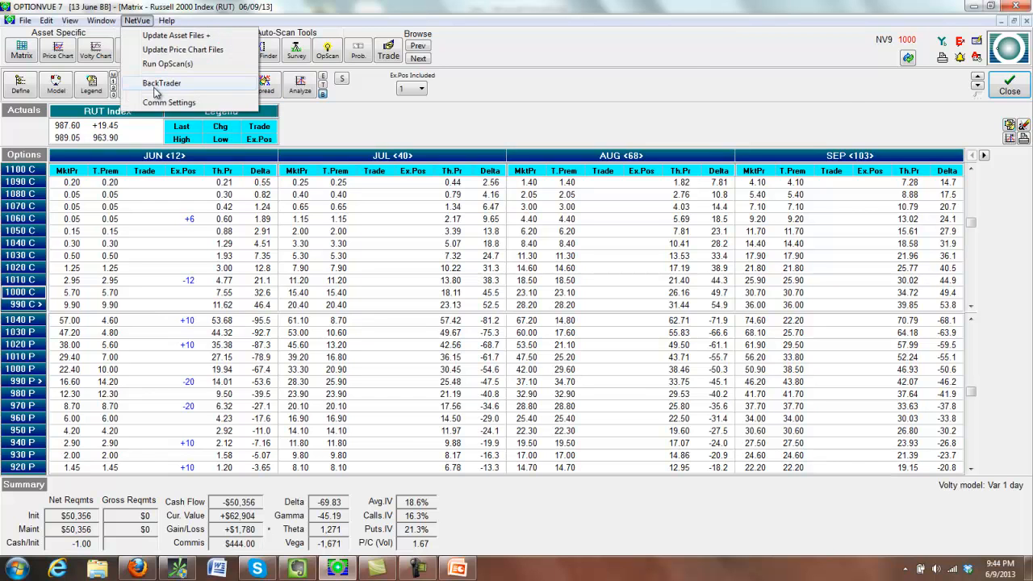
click(162, 84)
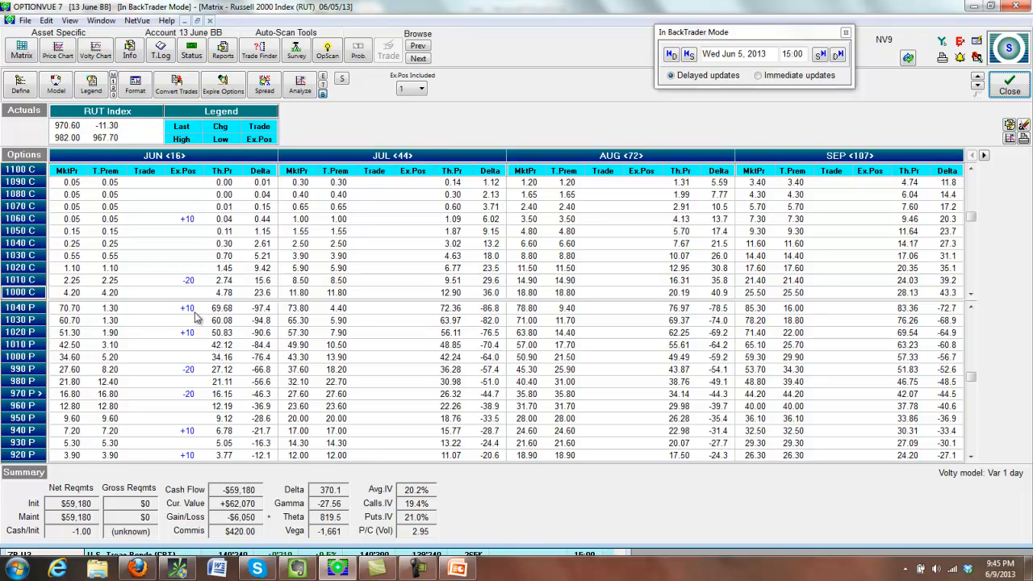
- Check the 13 June BB transaction log and step the backtest to 16:00 on Jun 5, 2013
click(161, 50)
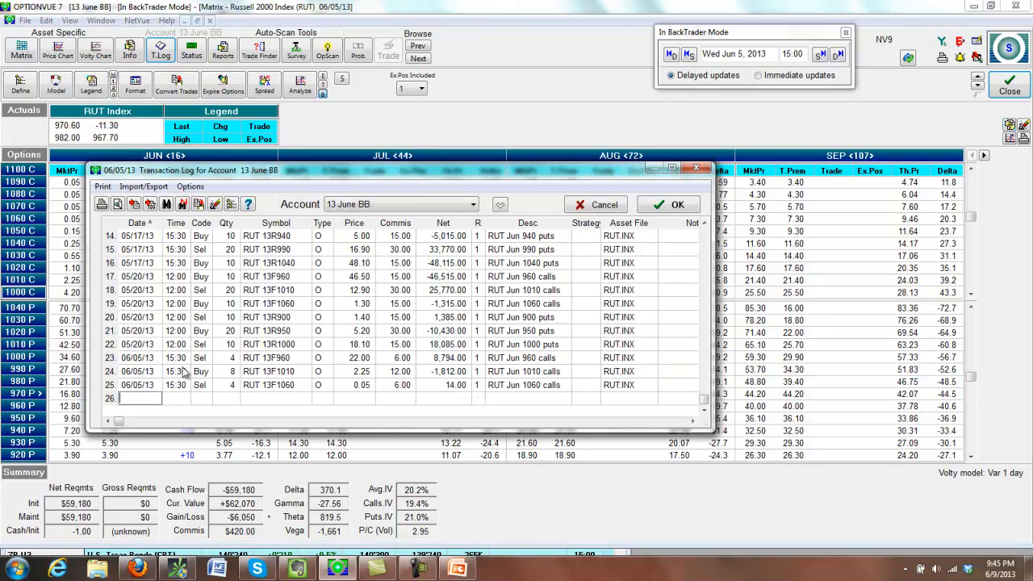
click(678, 203)
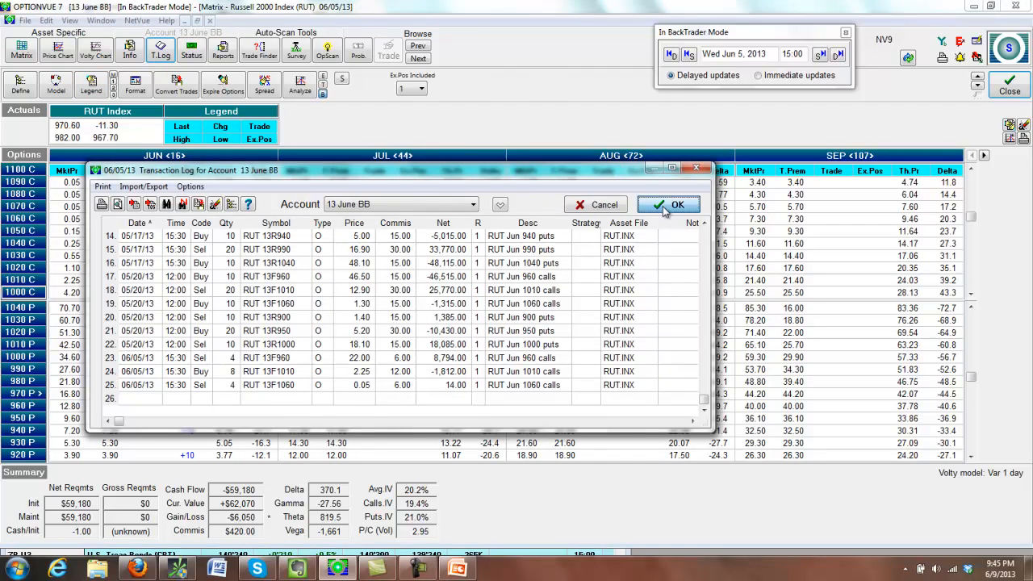
click(668, 204)
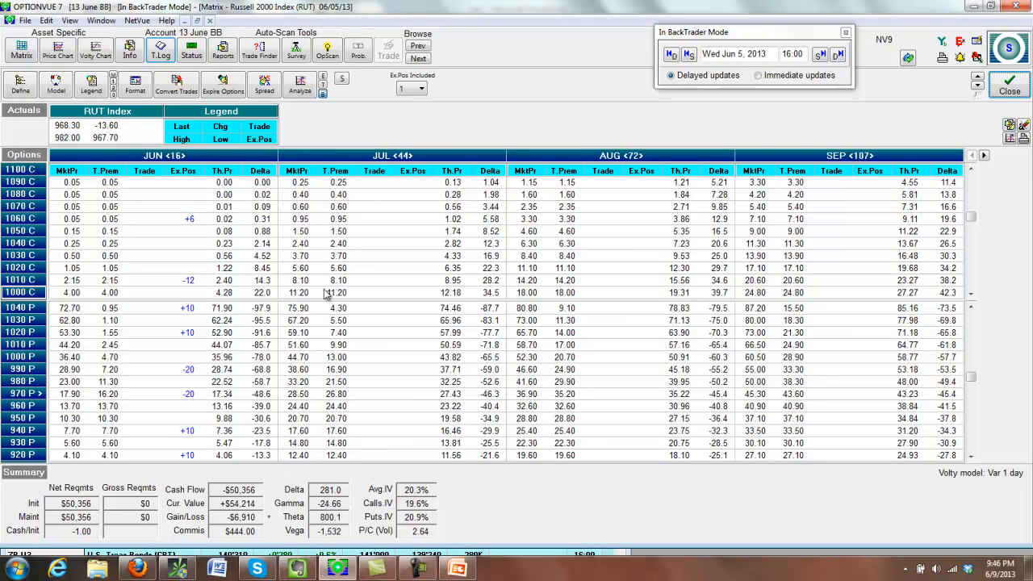
click(96, 49)
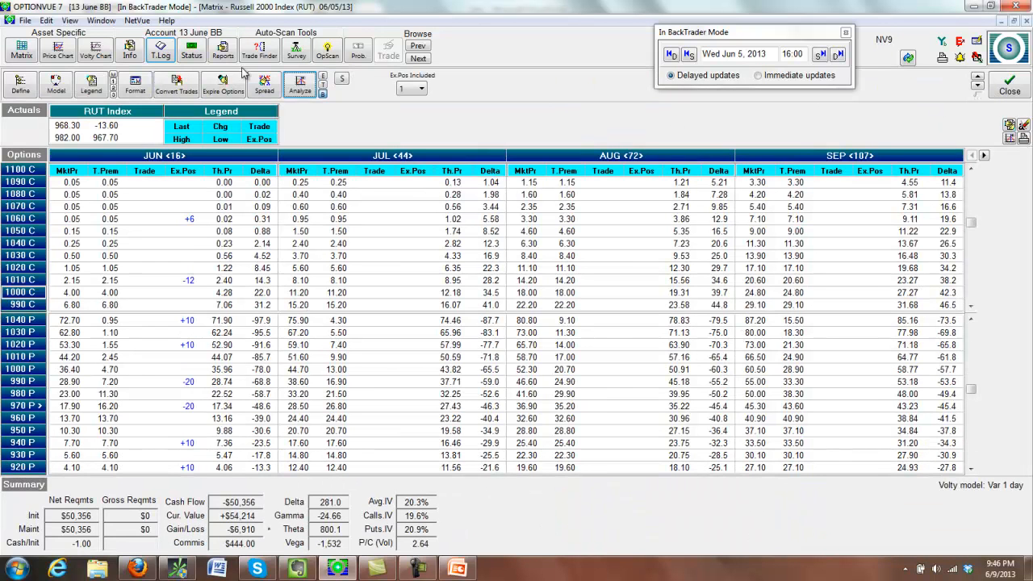
- Advance the backtest to Fri Jun 7, 2013 15:30 and show the 13 June BB P/L graph
click(839, 55)
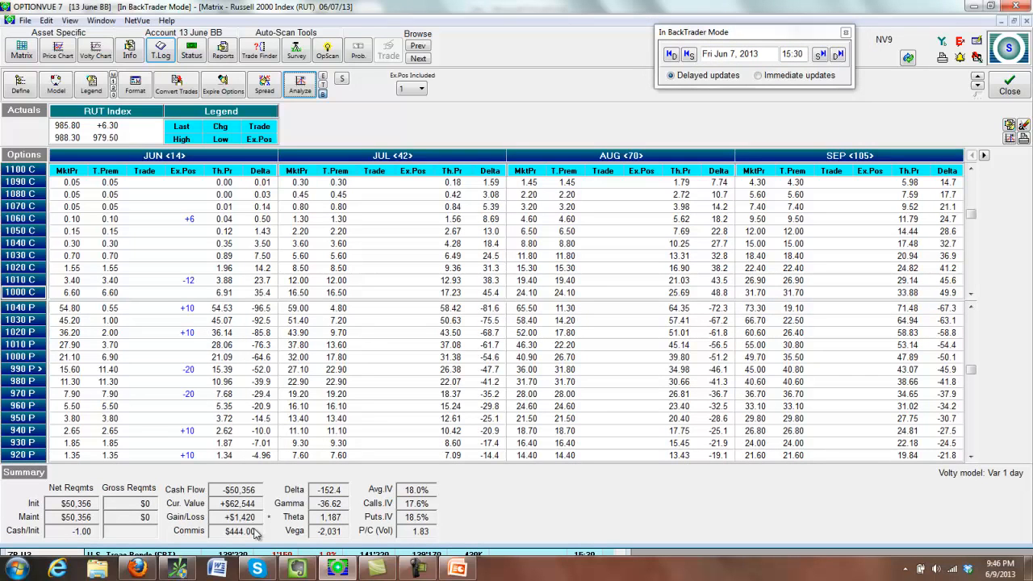
click(300, 84)
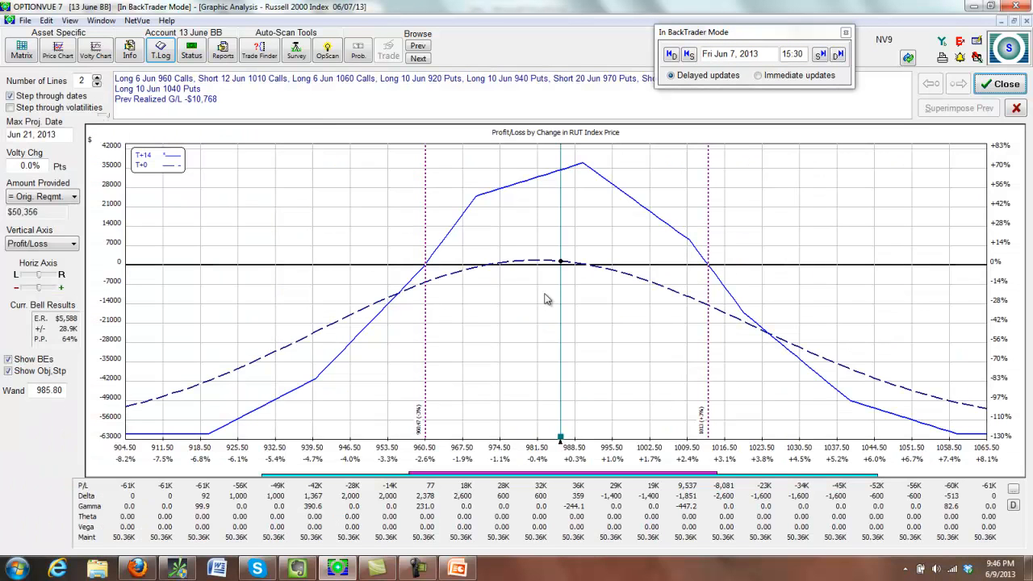
mouse_move(598, 261)
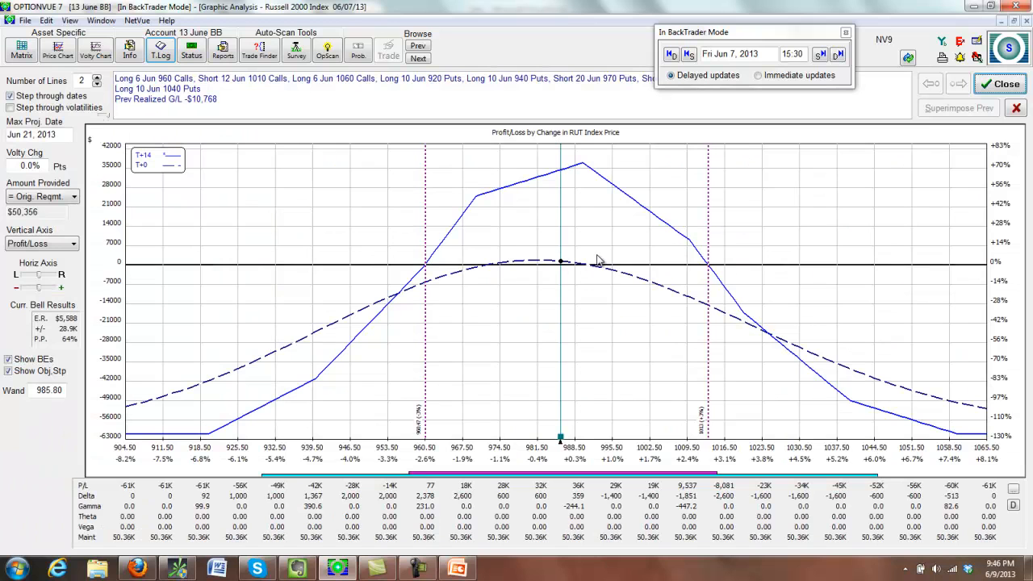
mouse_move(723, 271)
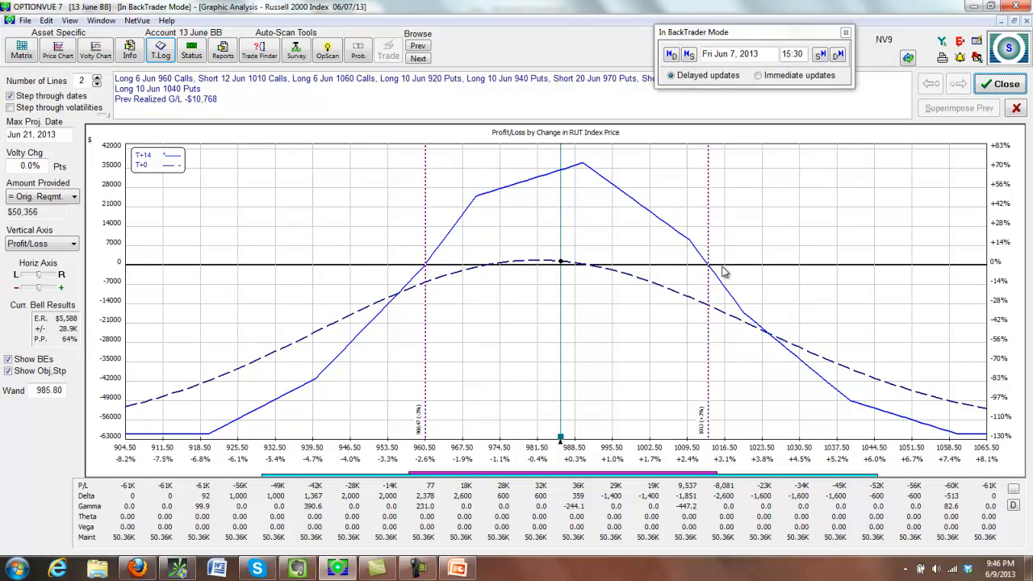
mouse_move(460, 245)
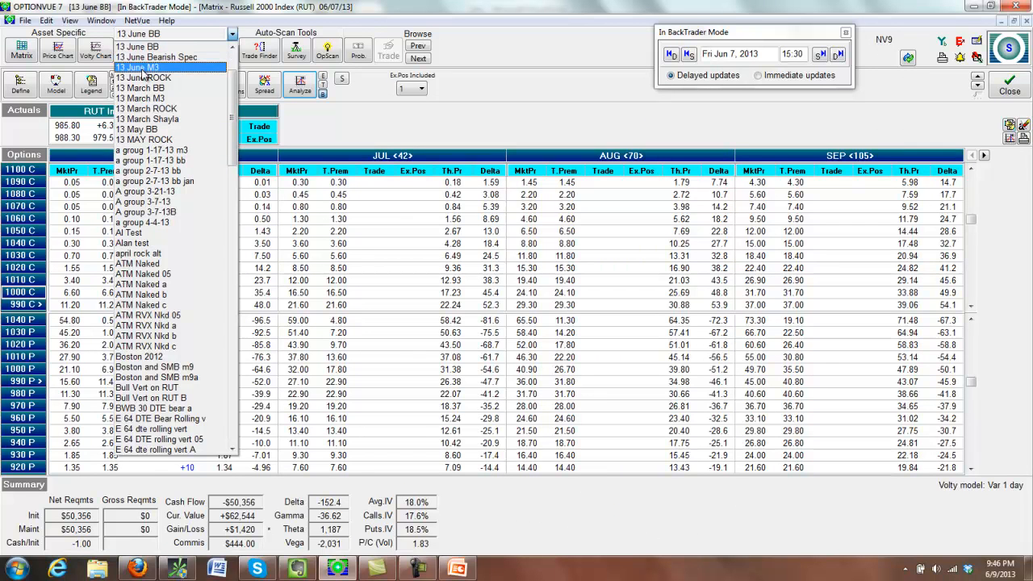
- Switch to the 13 June M3 account to view its RUT positions
click(142, 68)
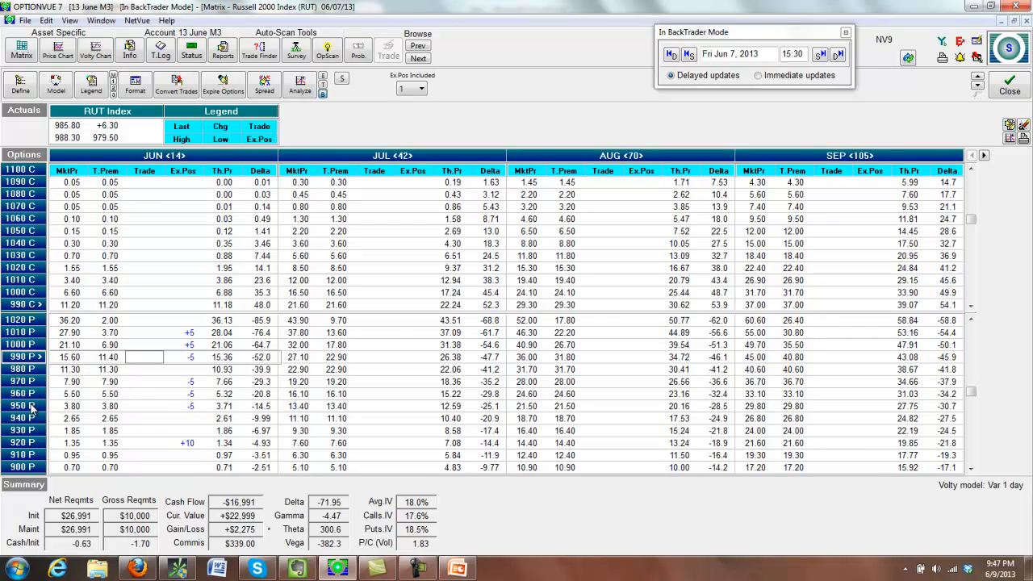
mouse_move(39, 418)
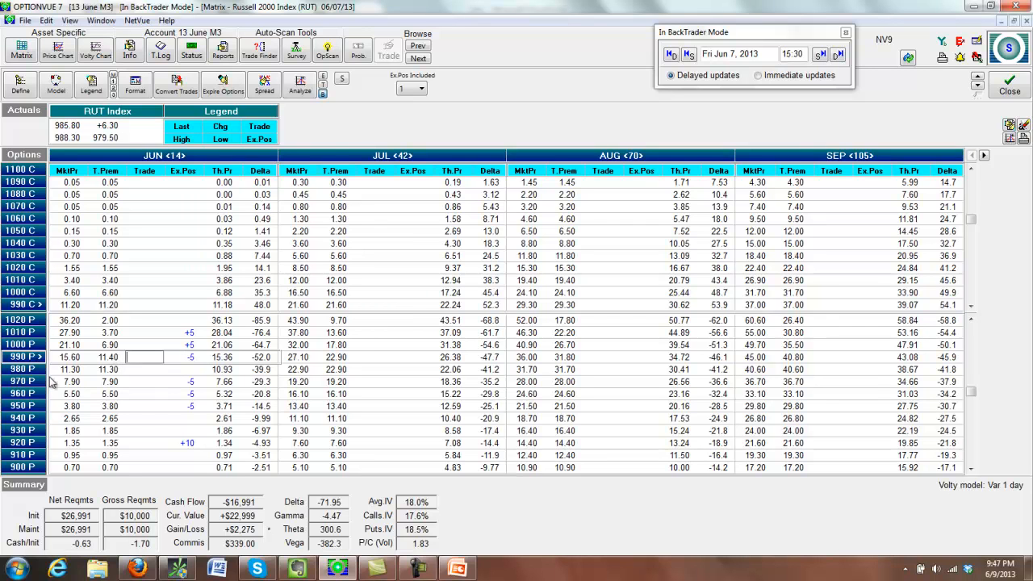
mouse_move(52, 382)
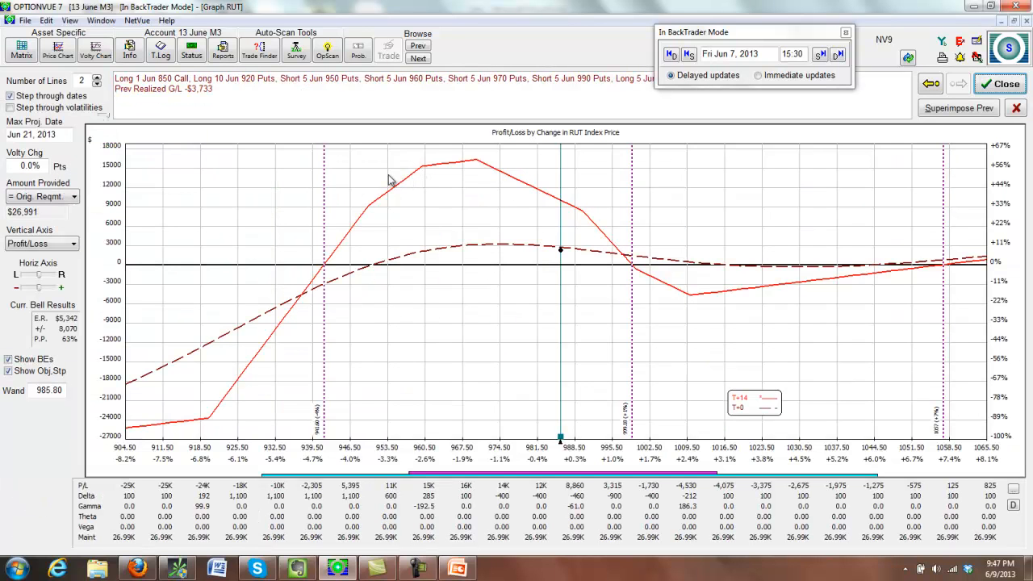
mouse_move(540, 220)
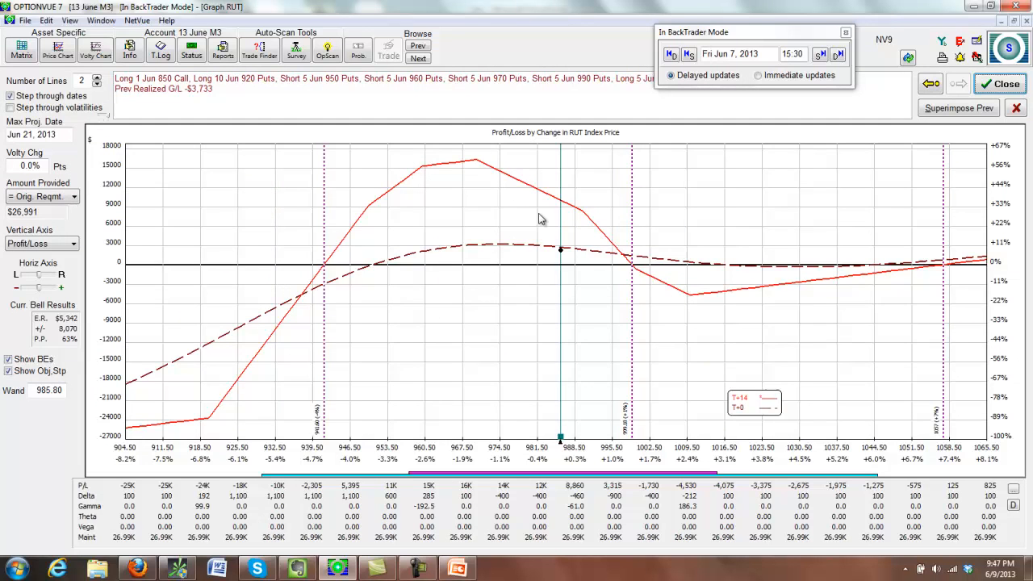
mouse_move(563, 248)
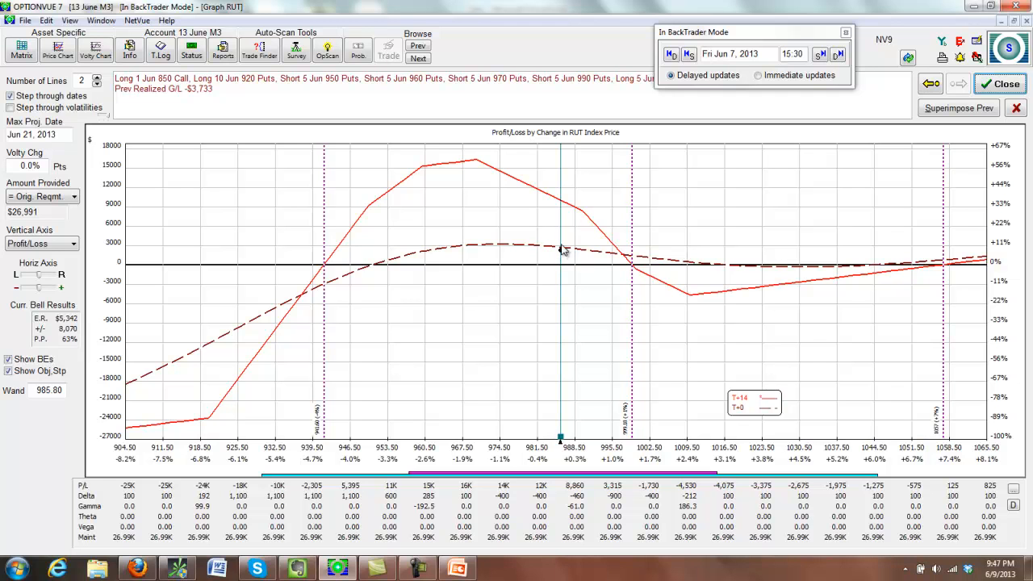
mouse_move(603, 242)
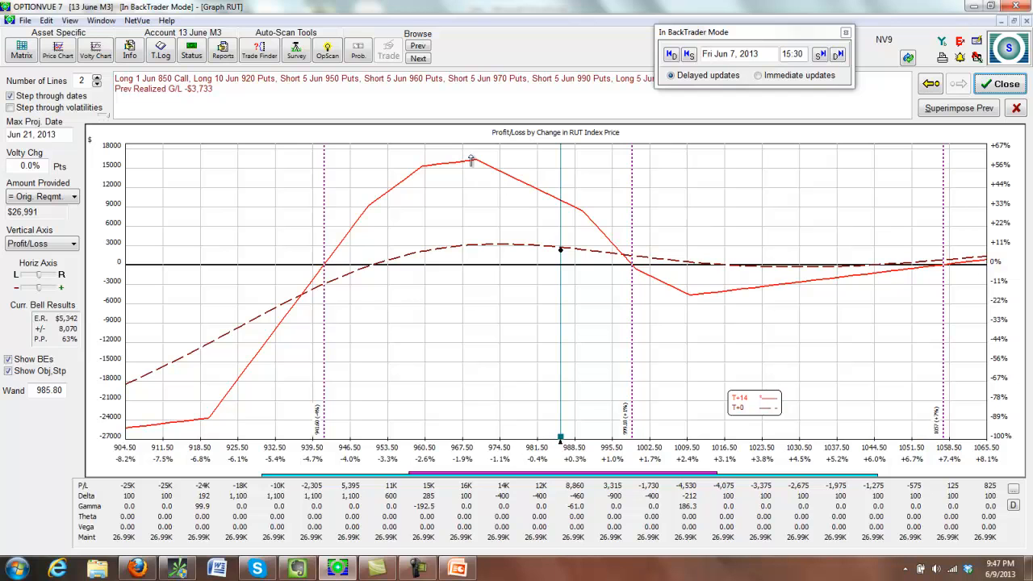
mouse_move(726, 191)
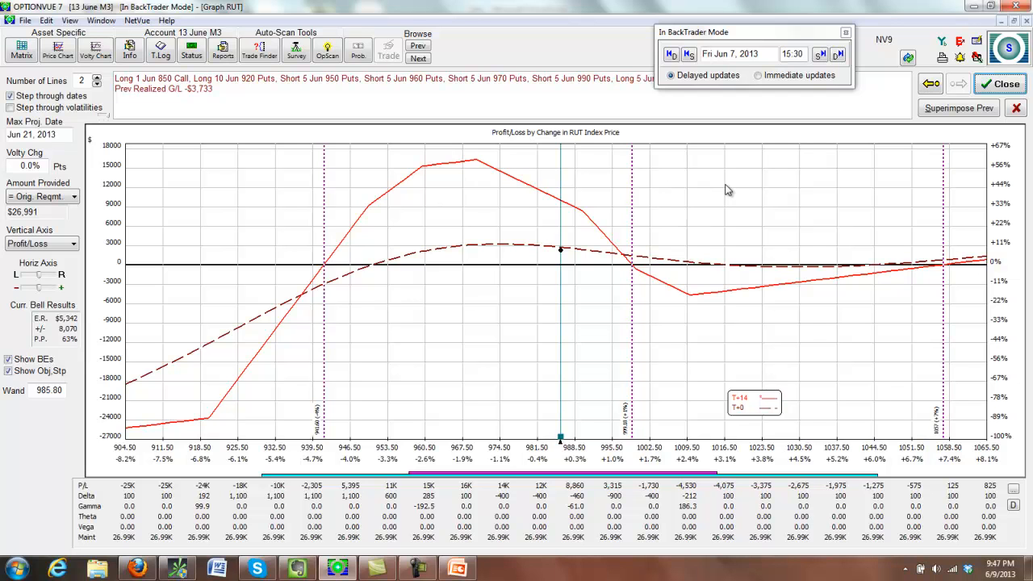
mouse_move(556, 255)
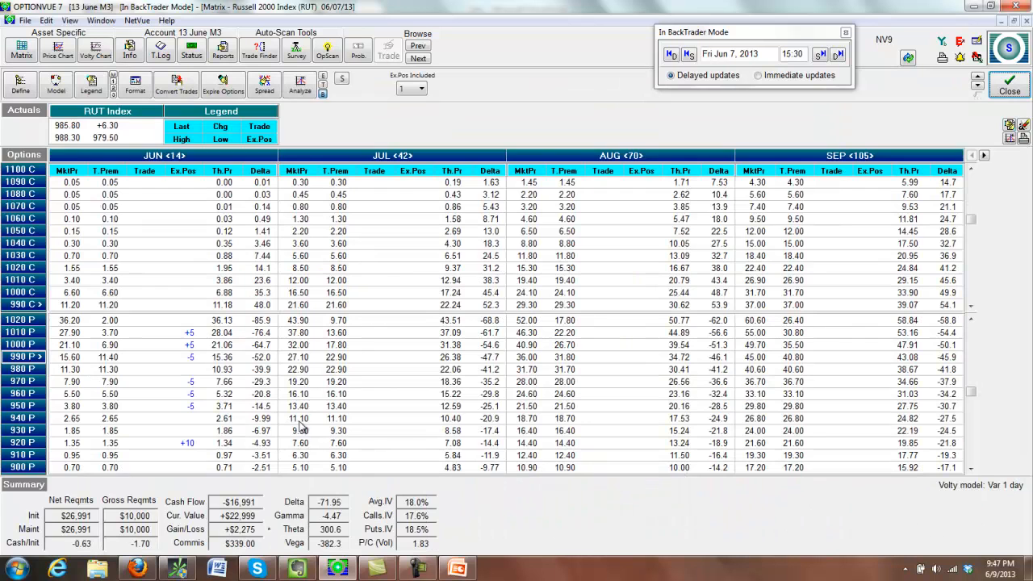
mouse_move(204, 294)
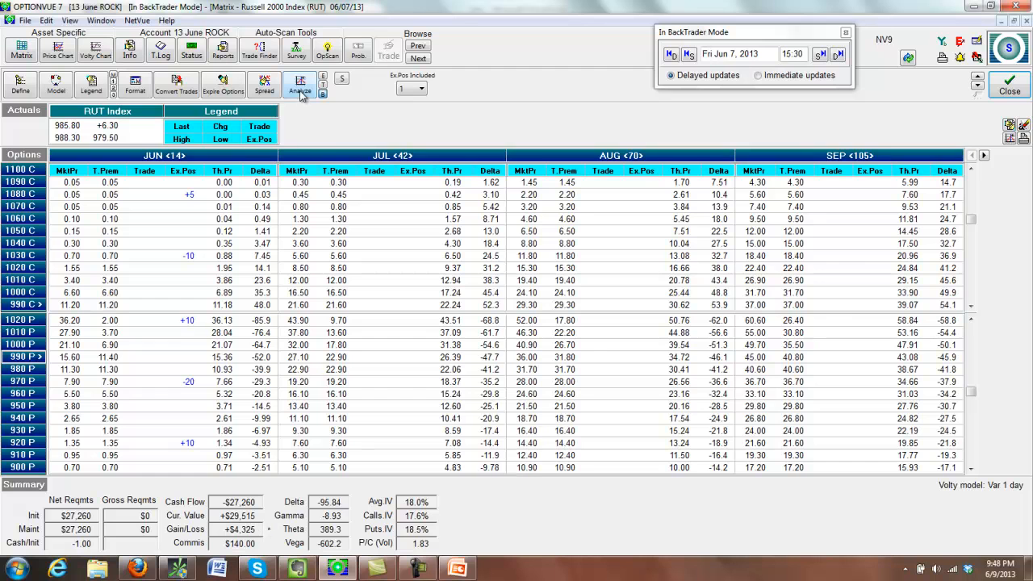
- Show the 13 June ROCK profit/loss graph across RUT prices
click(301, 84)
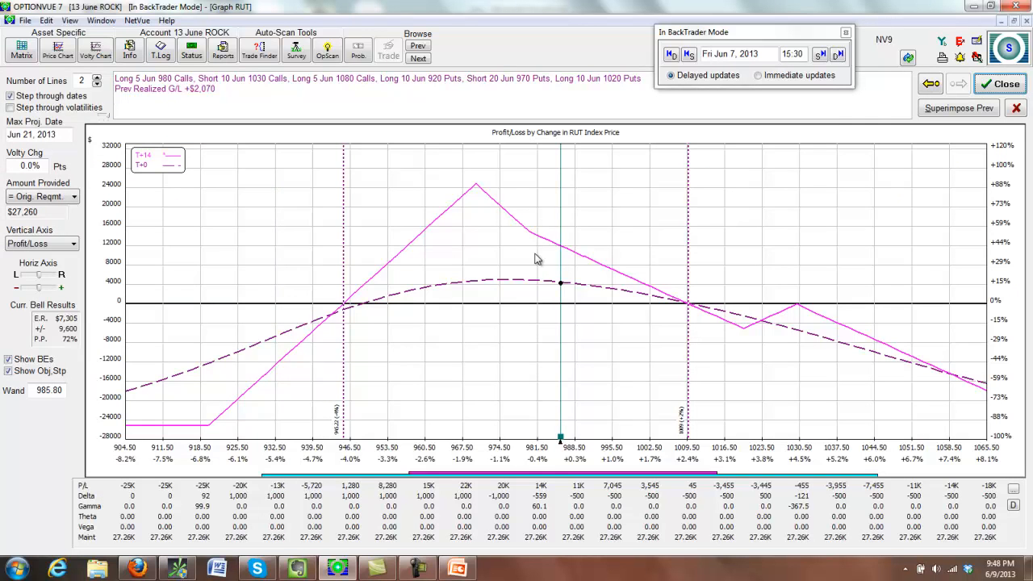
mouse_move(555, 281)
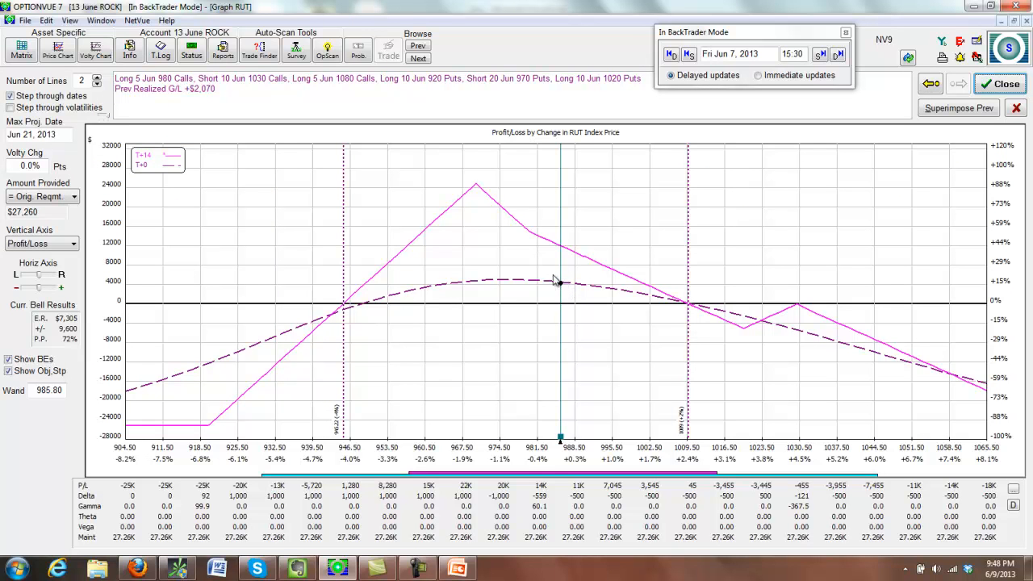
mouse_move(476, 274)
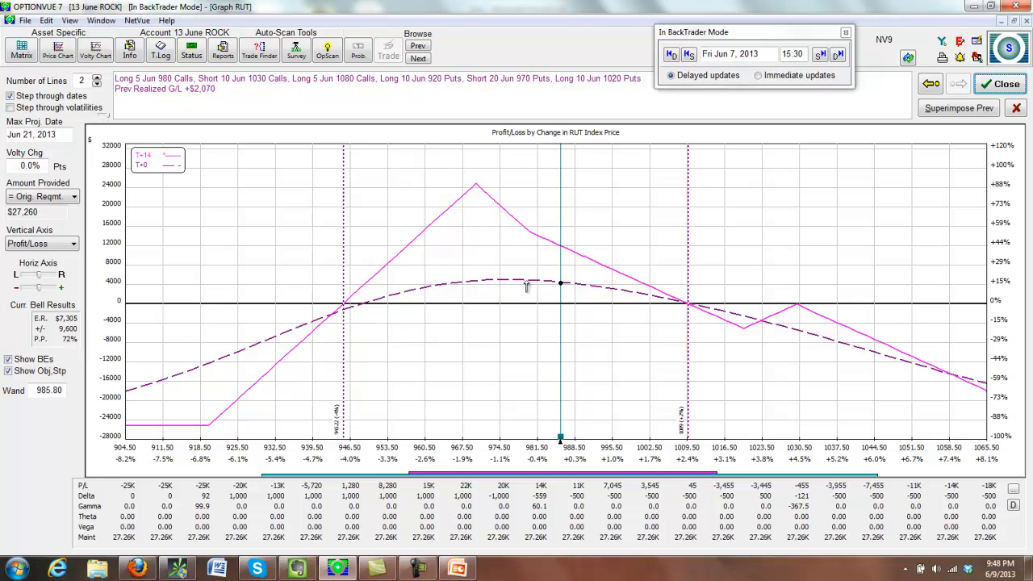
mouse_move(481, 294)
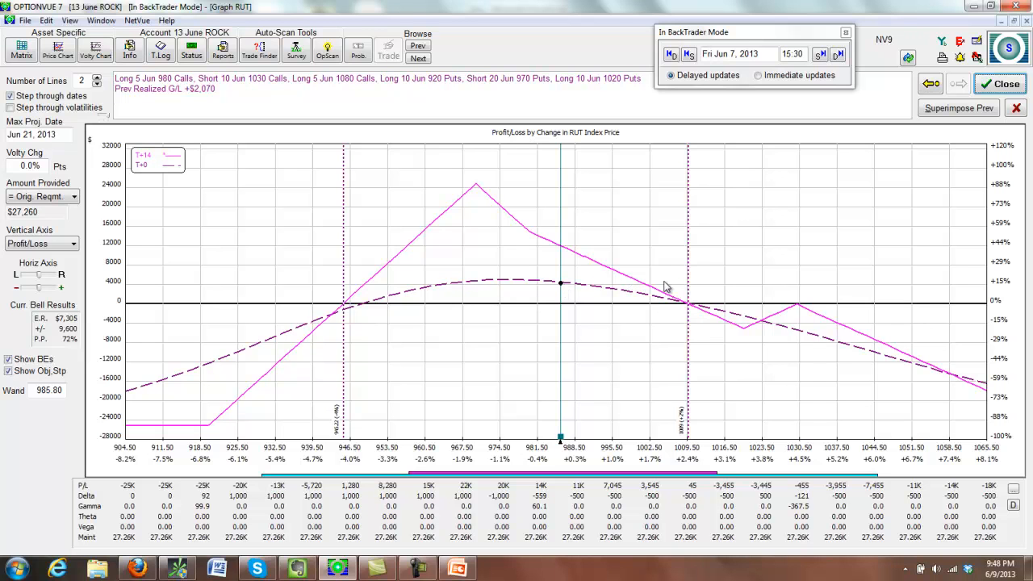
mouse_move(474, 190)
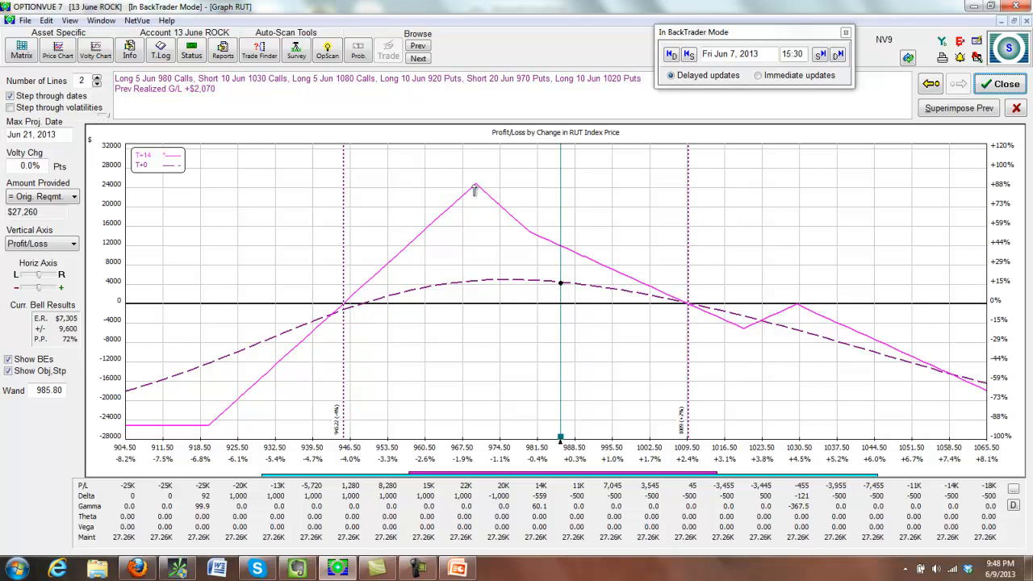
mouse_move(481, 449)
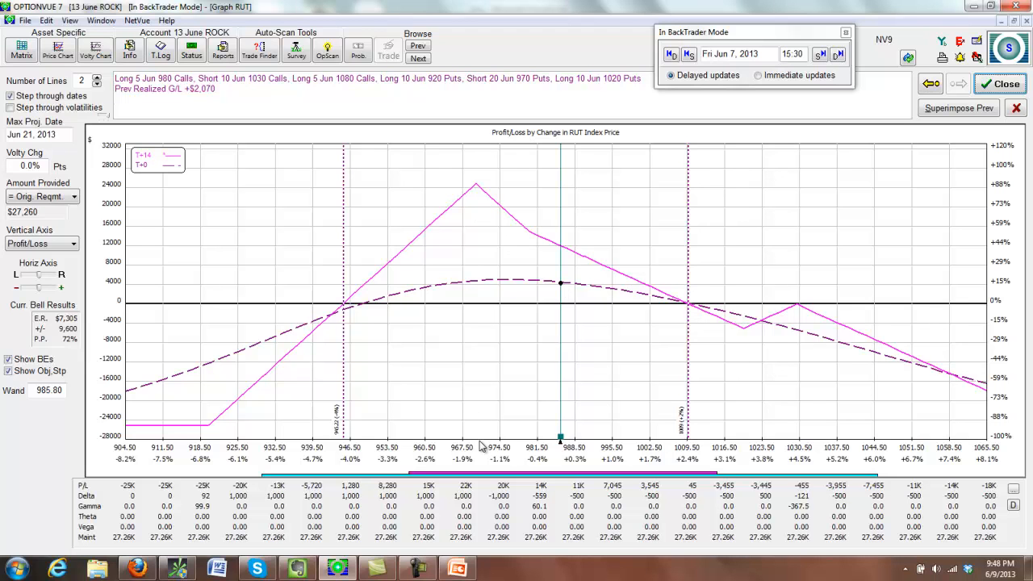
mouse_move(686, 329)
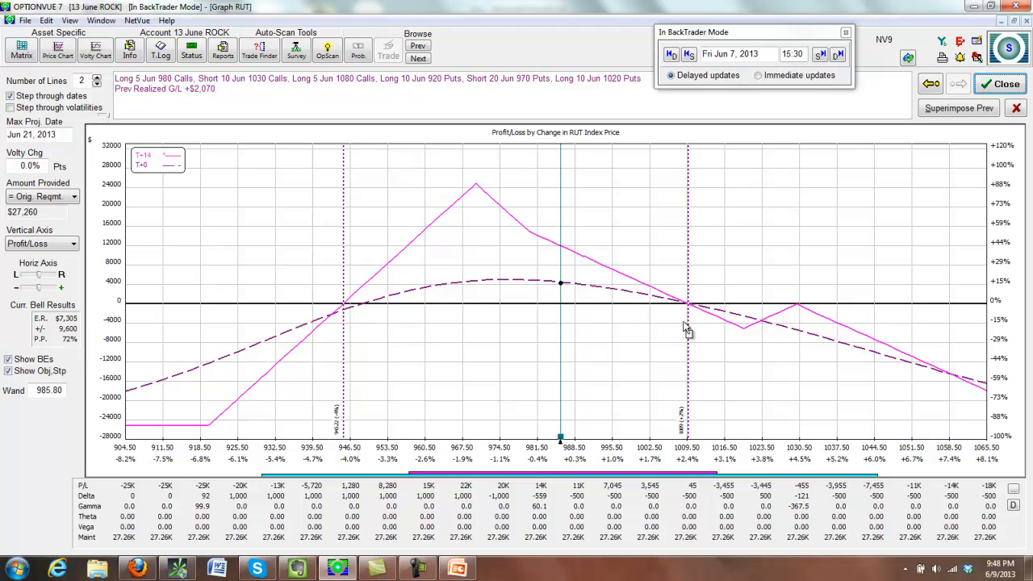
mouse_move(638, 259)
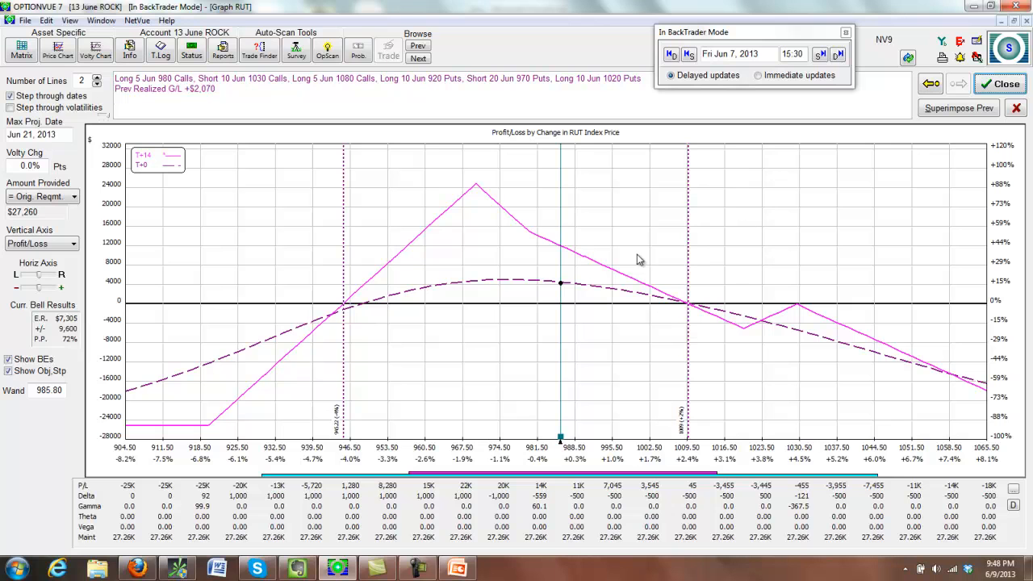
mouse_move(603, 339)
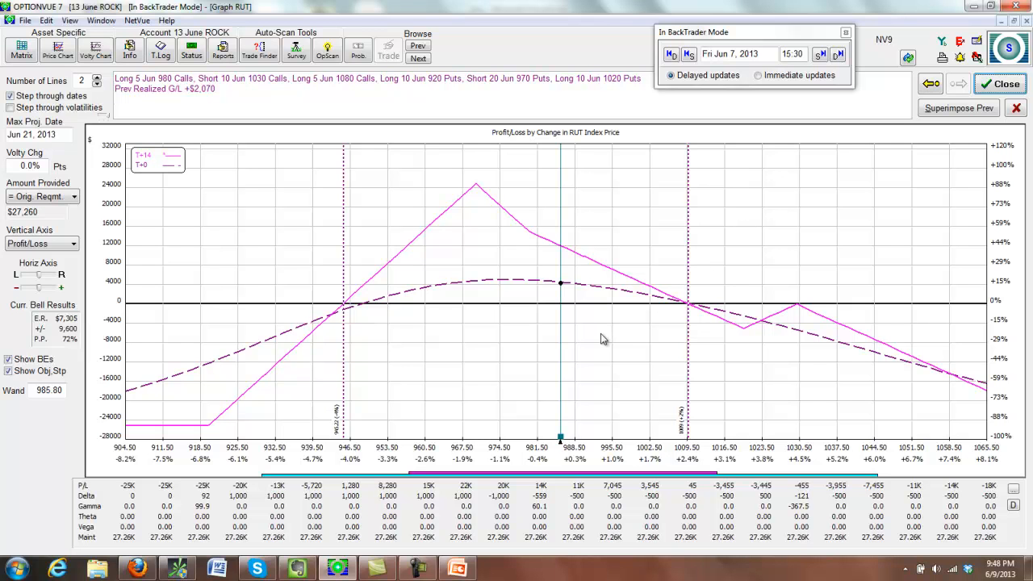
mouse_move(583, 339)
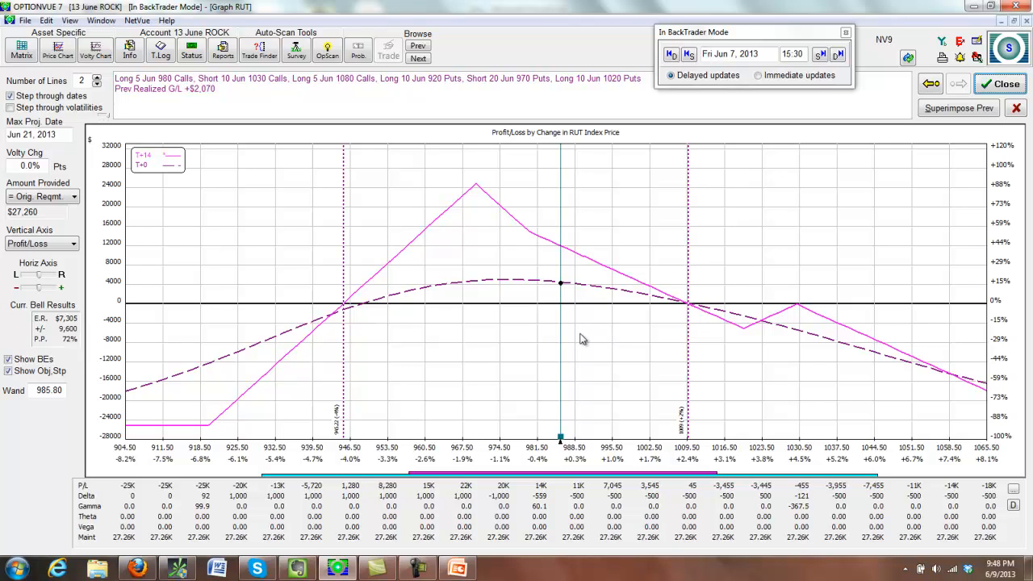
mouse_move(597, 247)
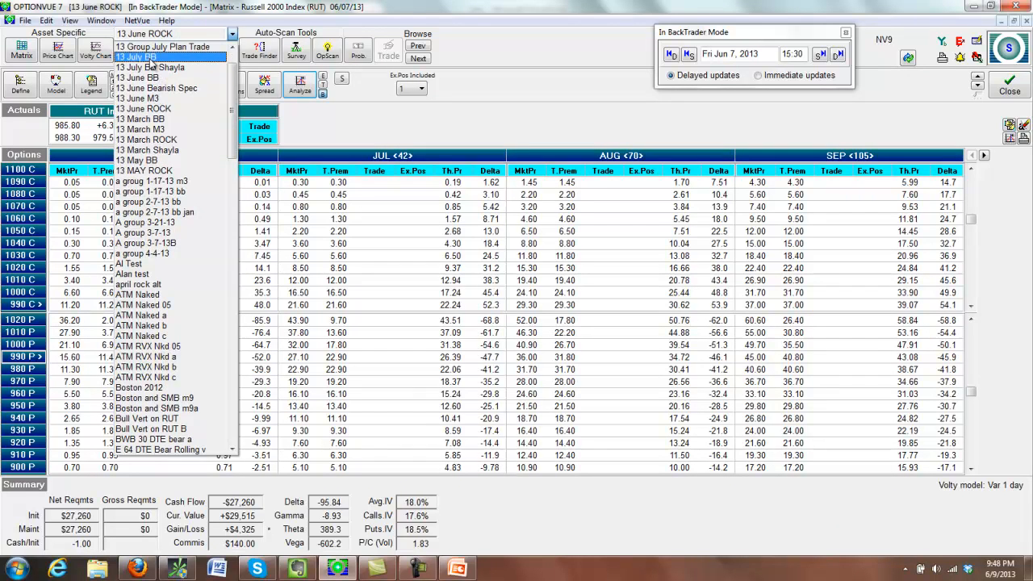
- Switch to the 13 July BB account holding the July RUT put butterfly
click(139, 67)
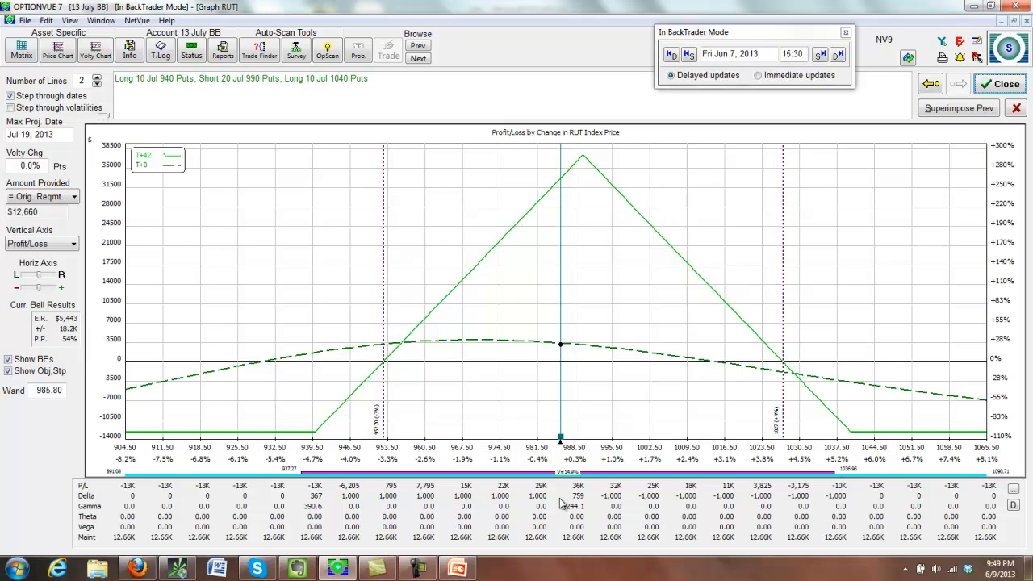
mouse_move(659, 336)
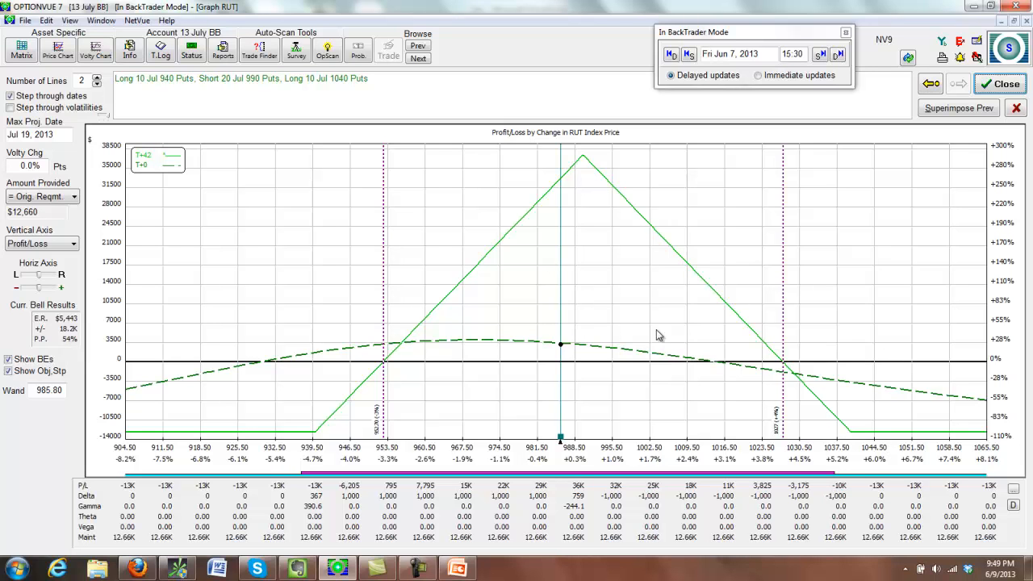
mouse_move(710, 434)
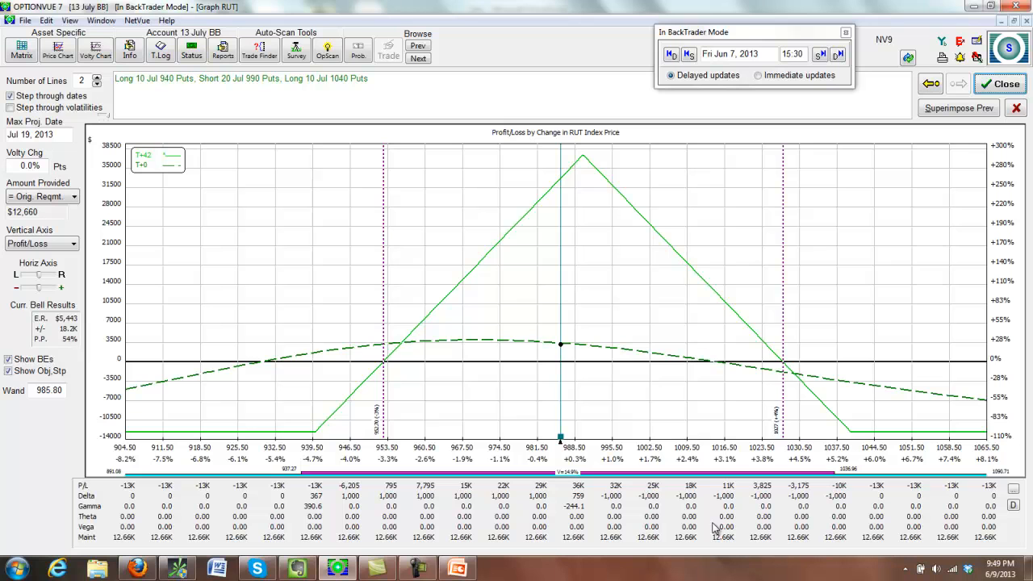
mouse_move(709, 531)
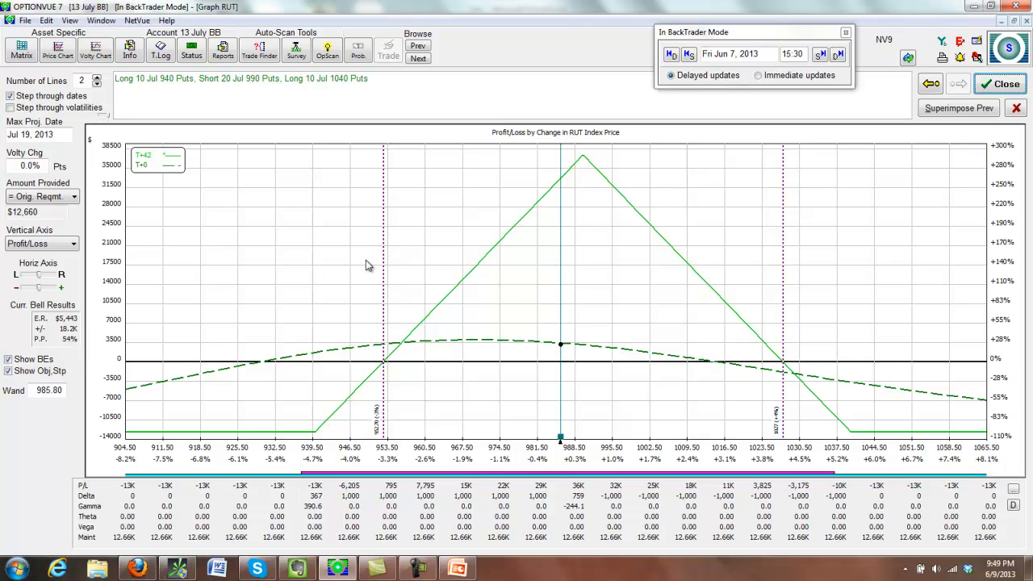
mouse_move(479, 261)
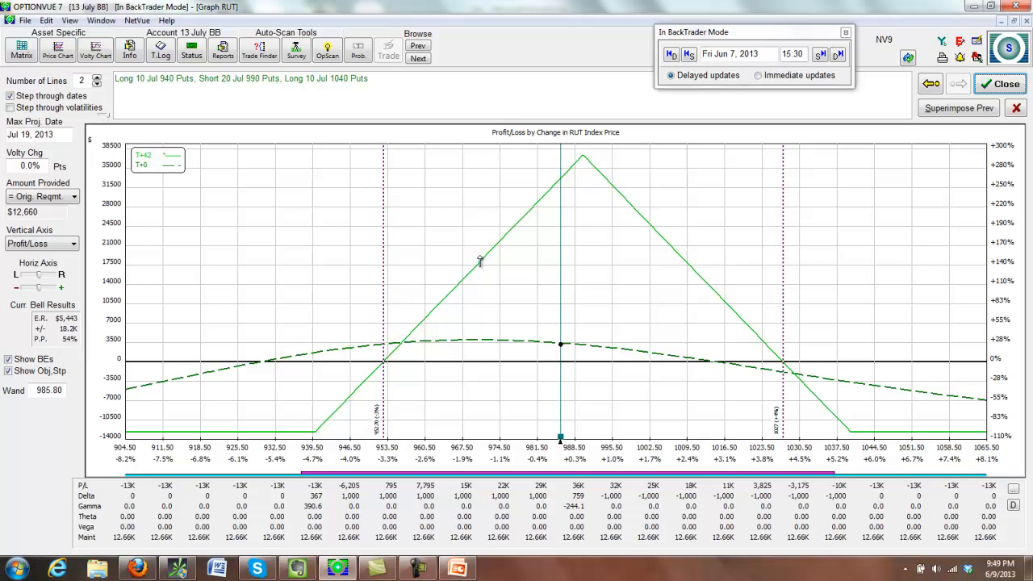
mouse_move(303, 460)
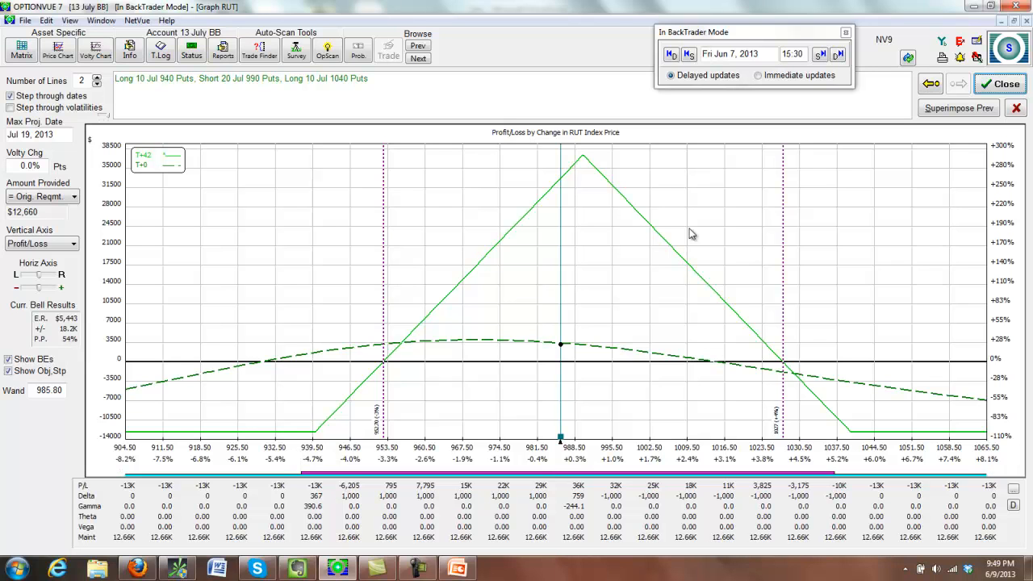
mouse_move(597, 378)
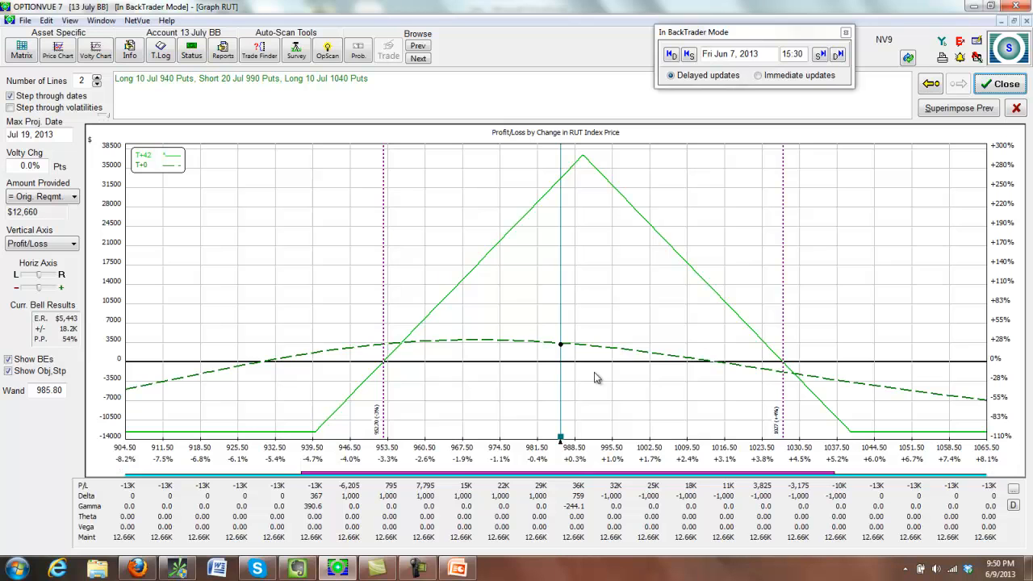
mouse_move(494, 427)
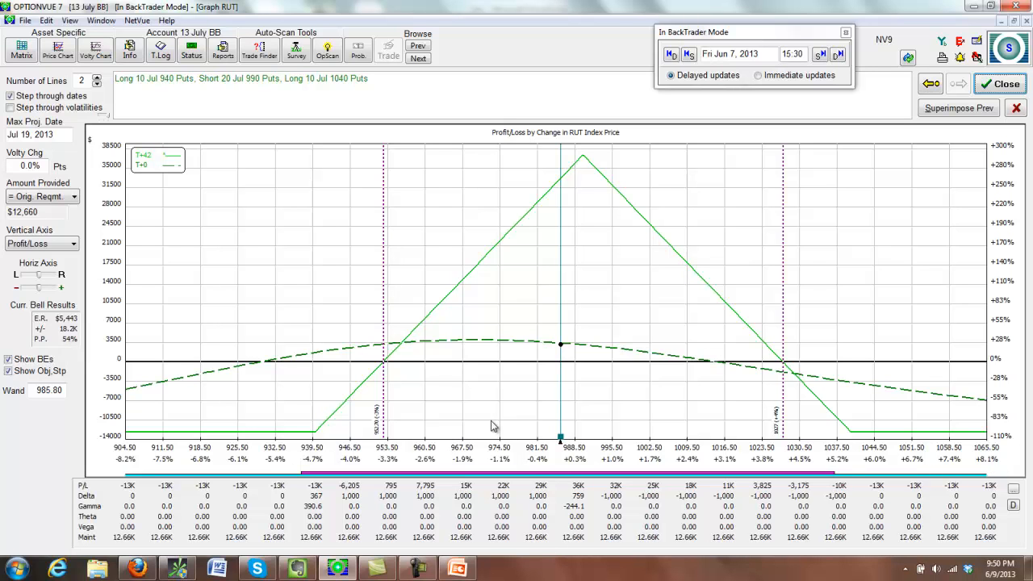
mouse_move(594, 428)
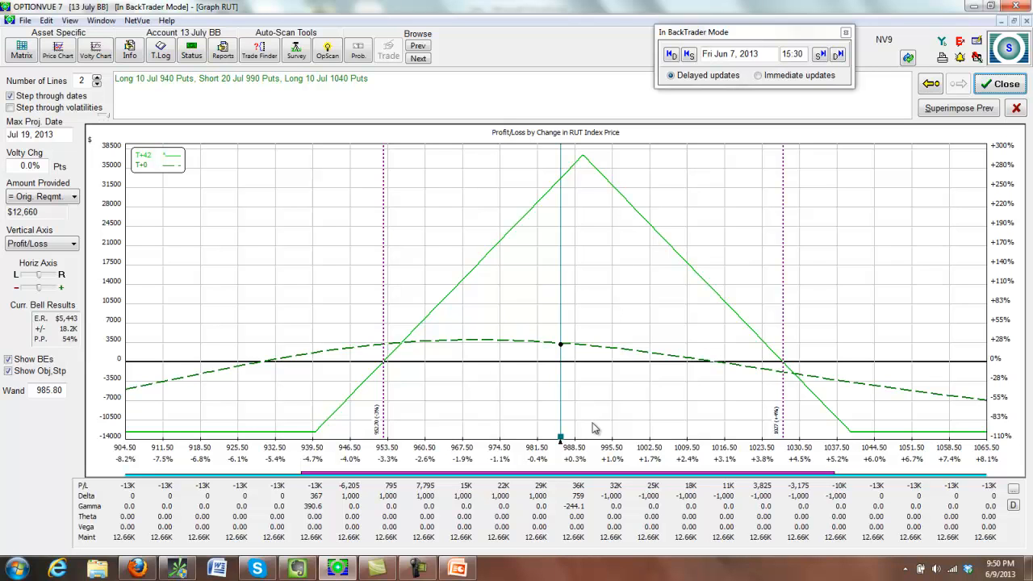
mouse_move(594, 436)
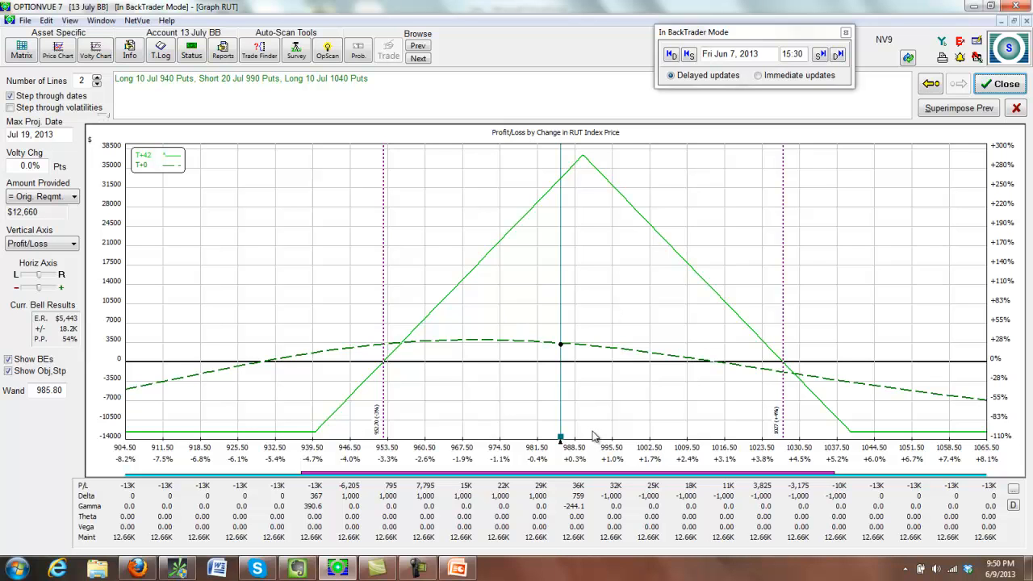
mouse_move(610, 339)
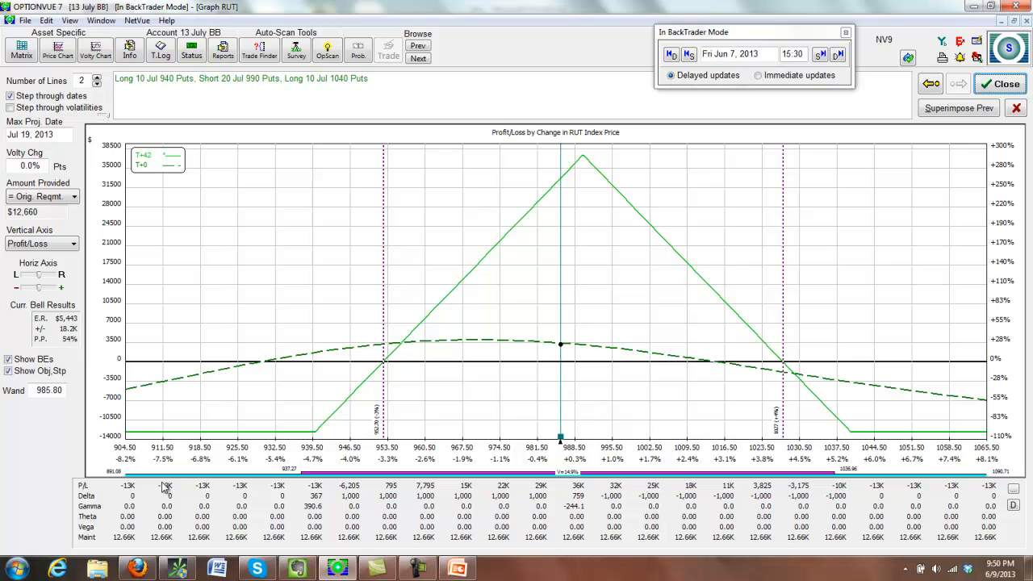
mouse_move(575, 568)
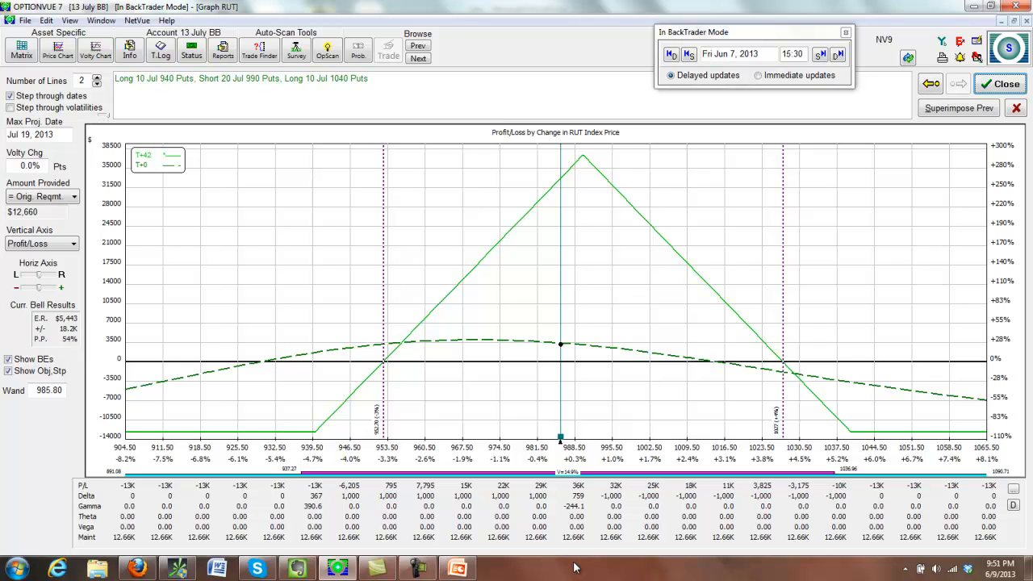
mouse_move(597, 577)
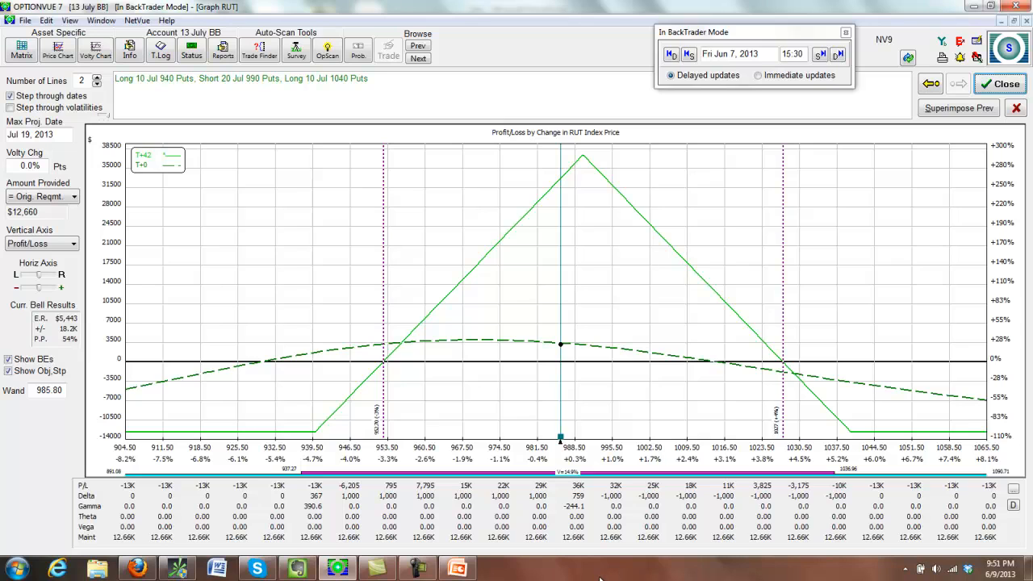